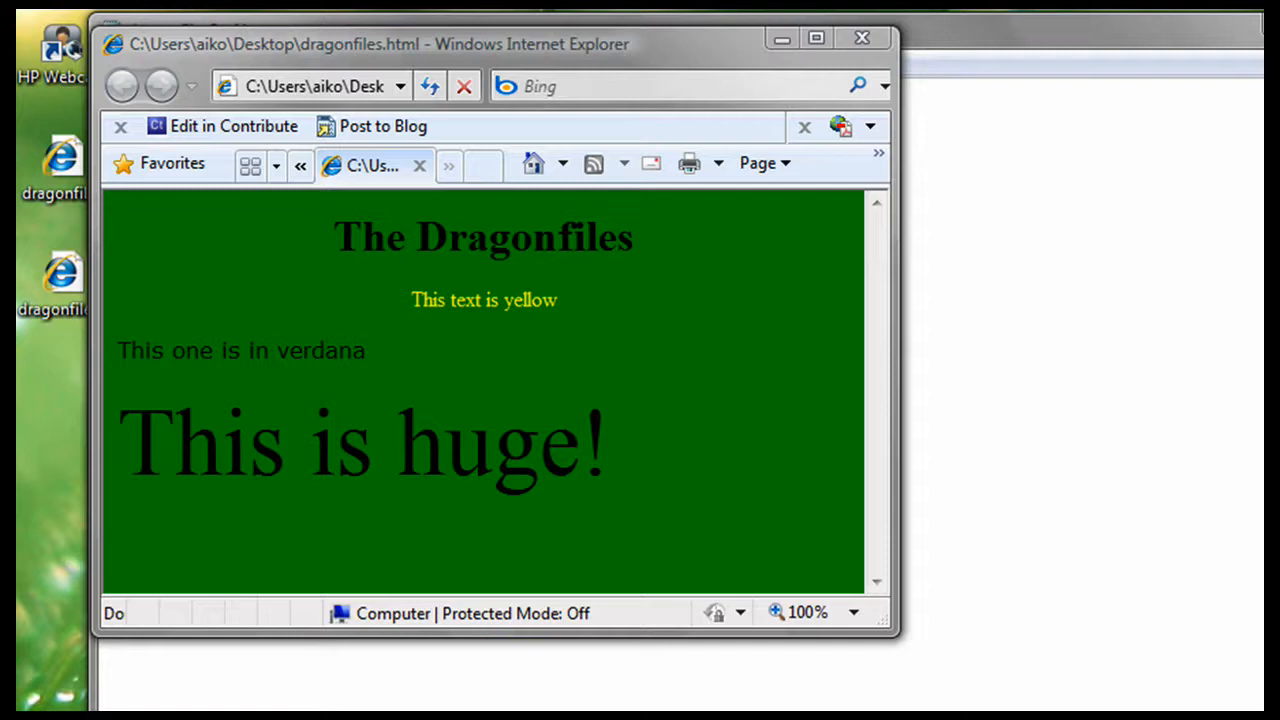
pyautogui.moveTo(324, 425)
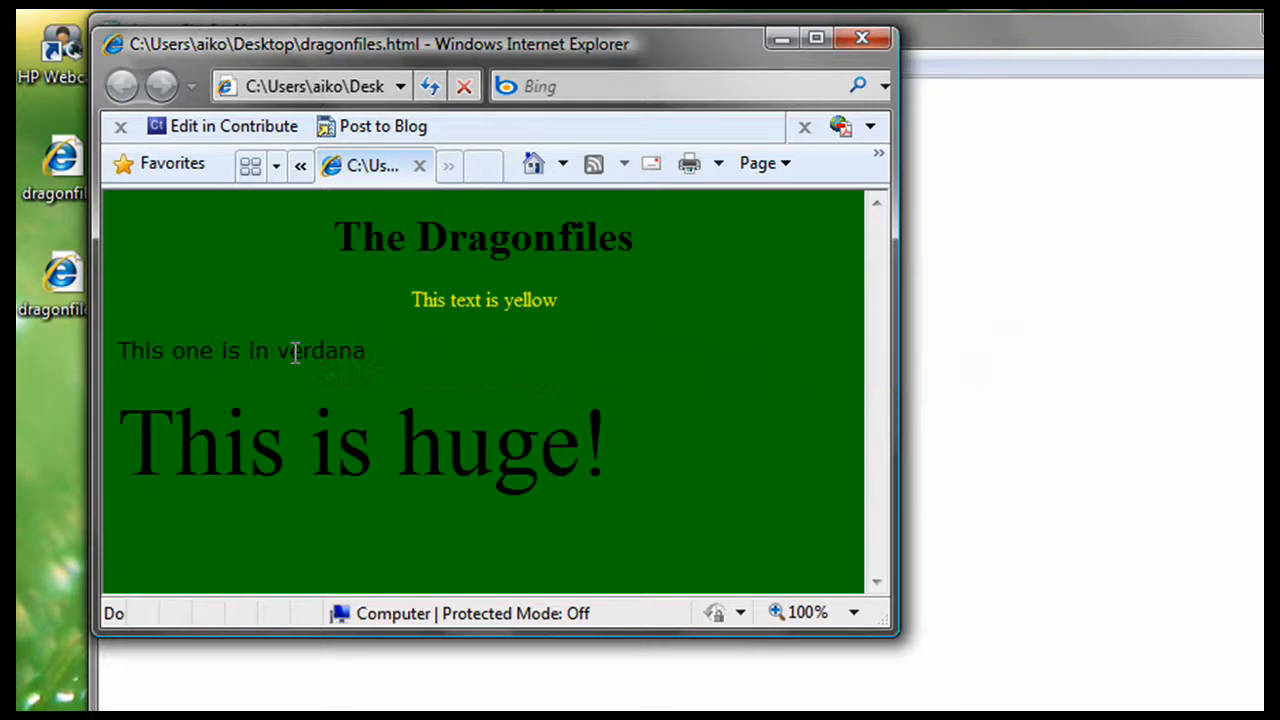
pyautogui.moveTo(364, 395)
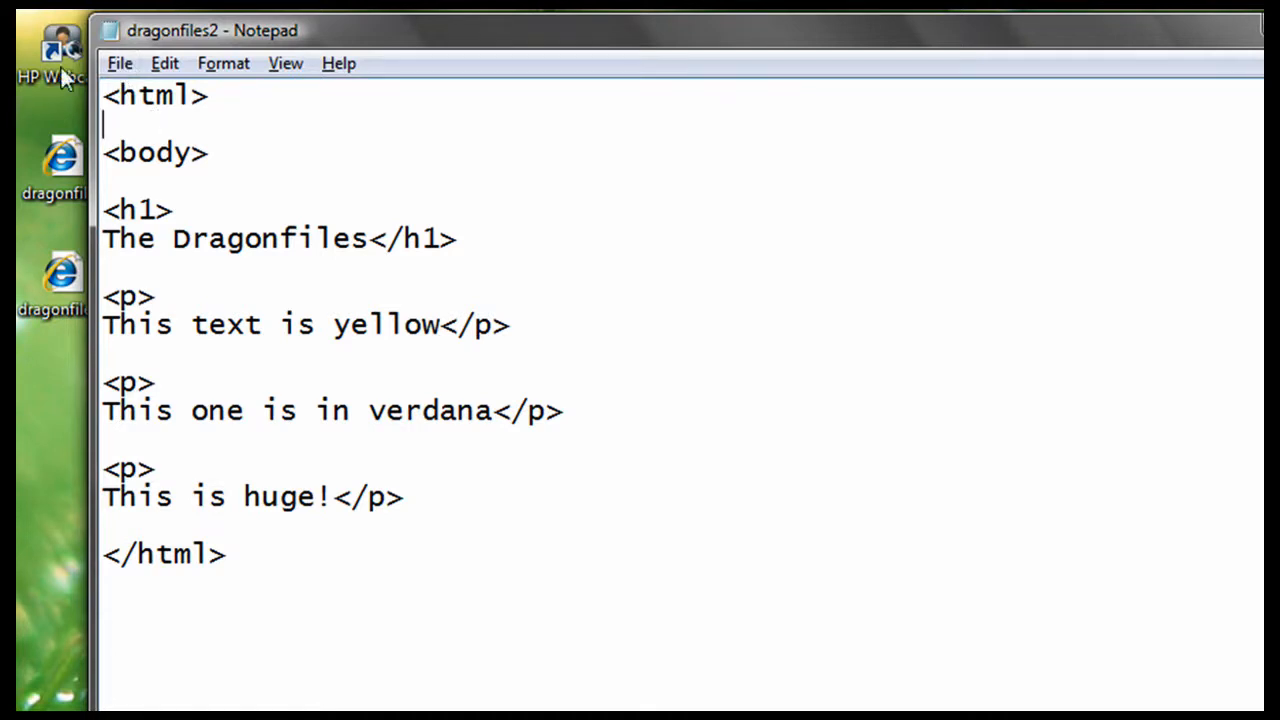
# Add the inline style 'color:yellow' to the first paragraph tag.
pyautogui.write('s')
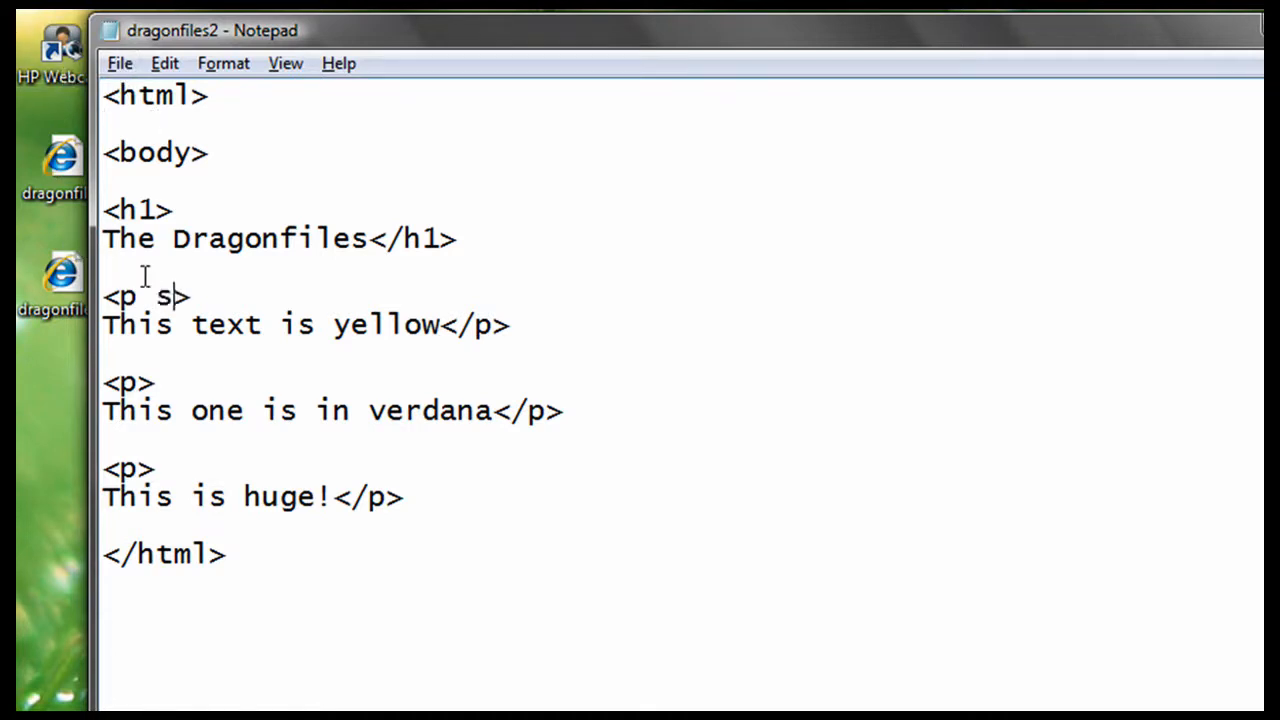
pyautogui.write('tyle=')
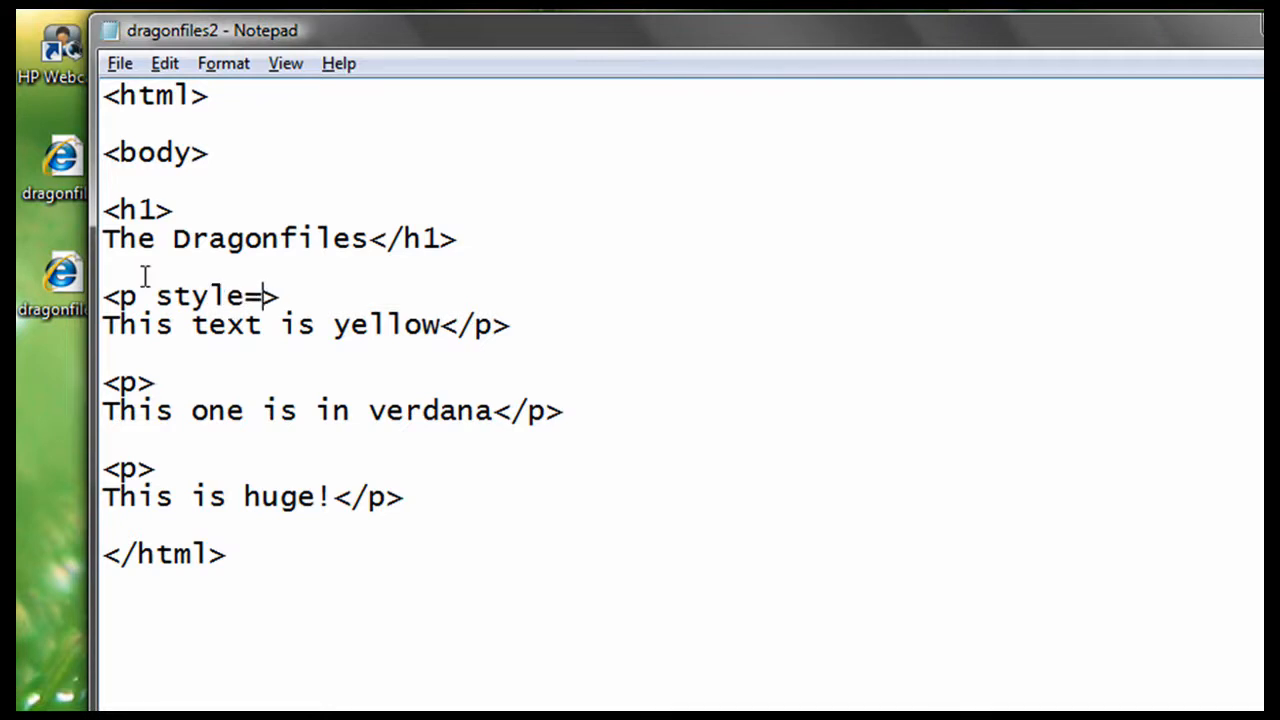
pyautogui.write("'color:")
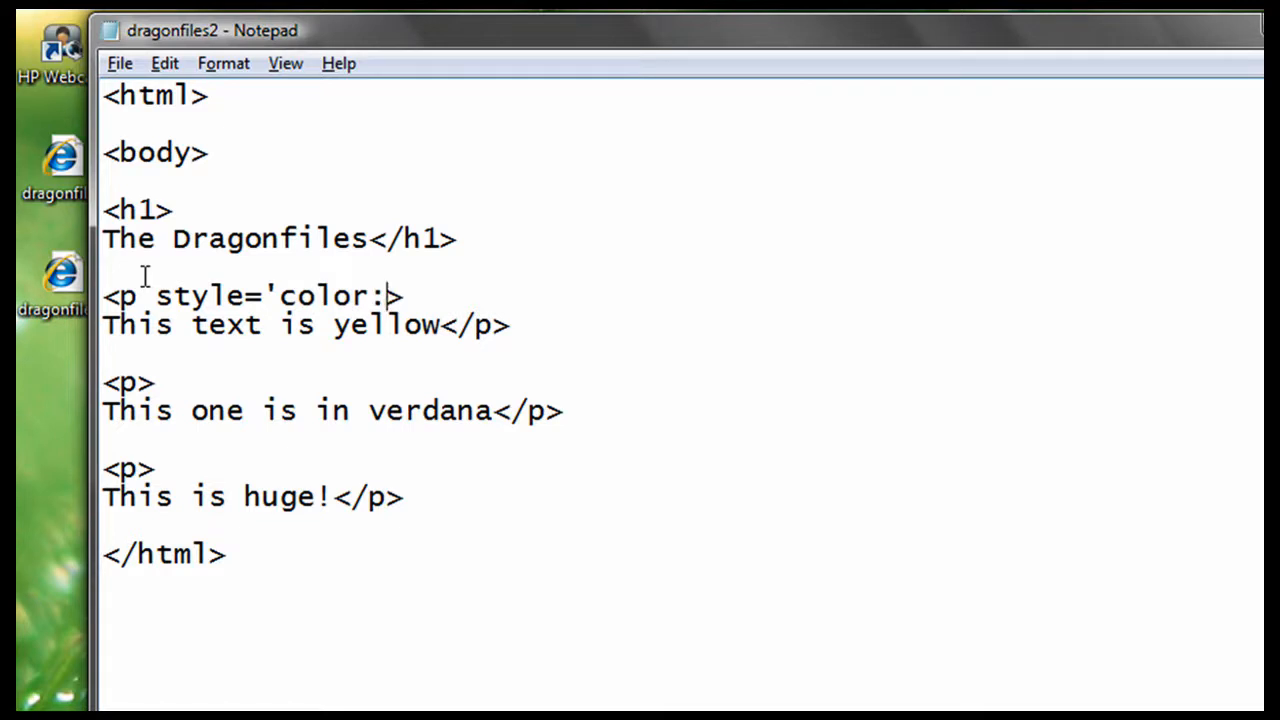
pyautogui.write('yellow')
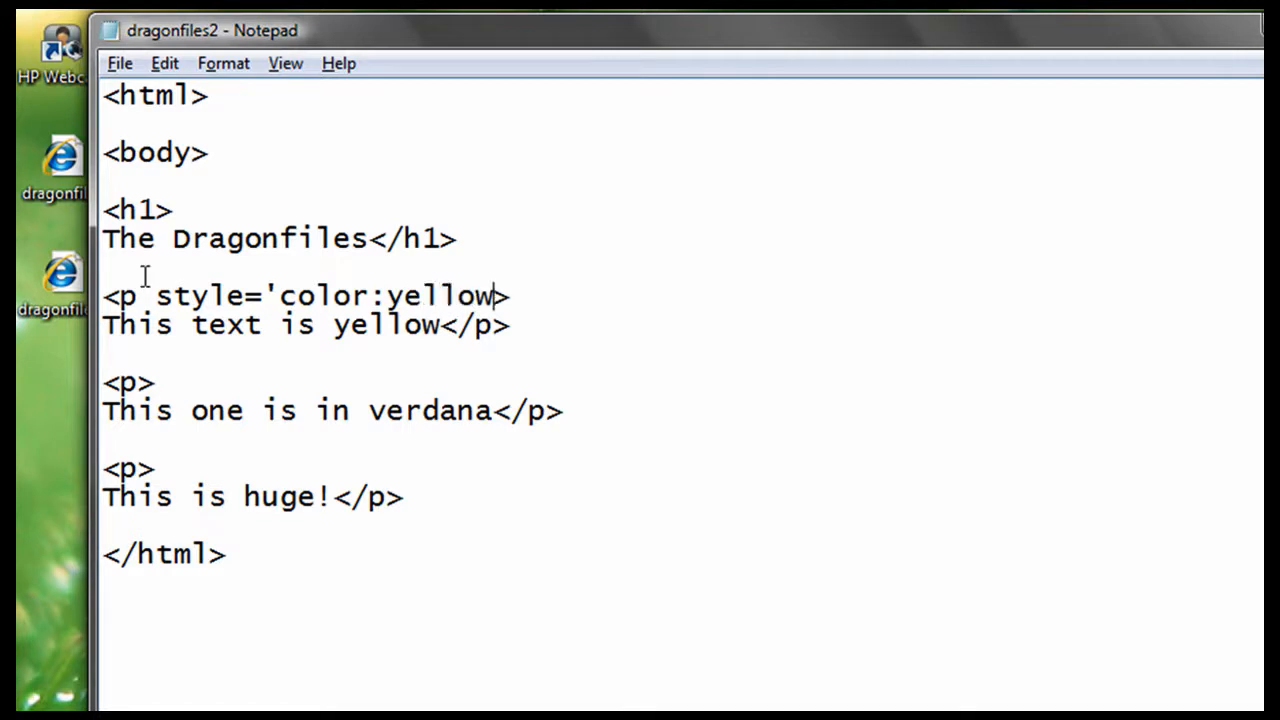
pyautogui.write("'")
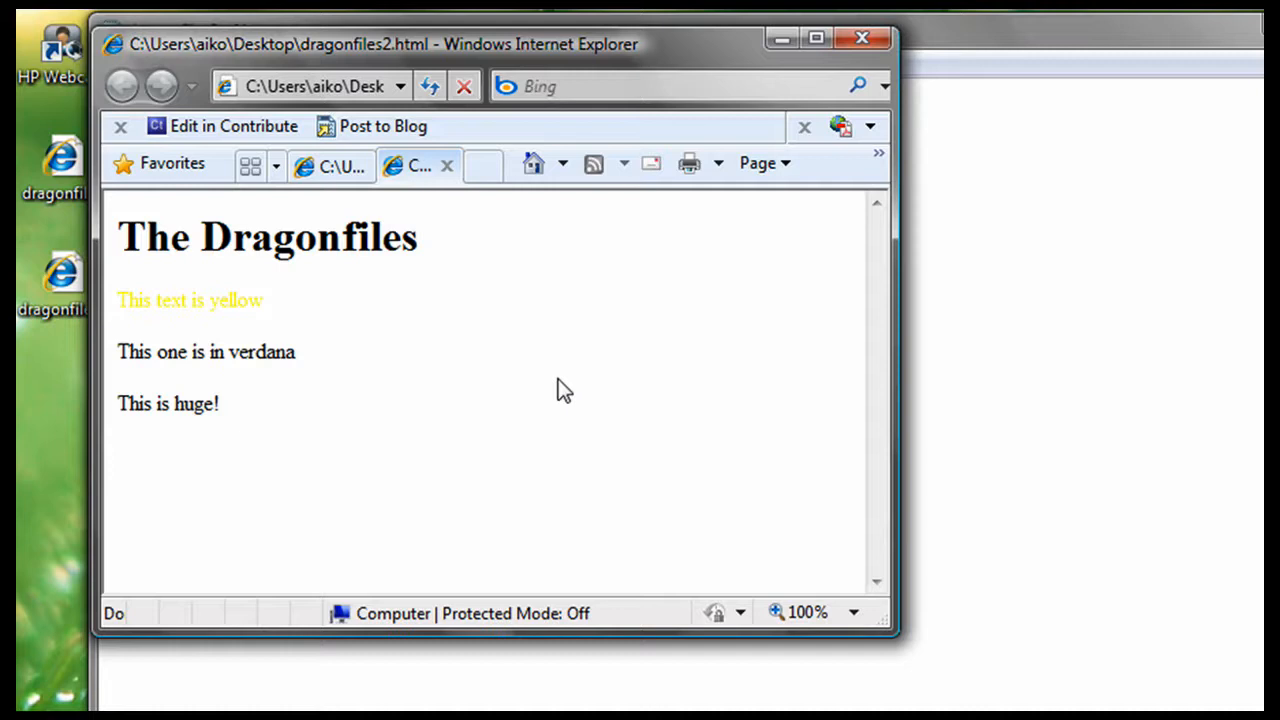
pyautogui.moveTo(990, 240)
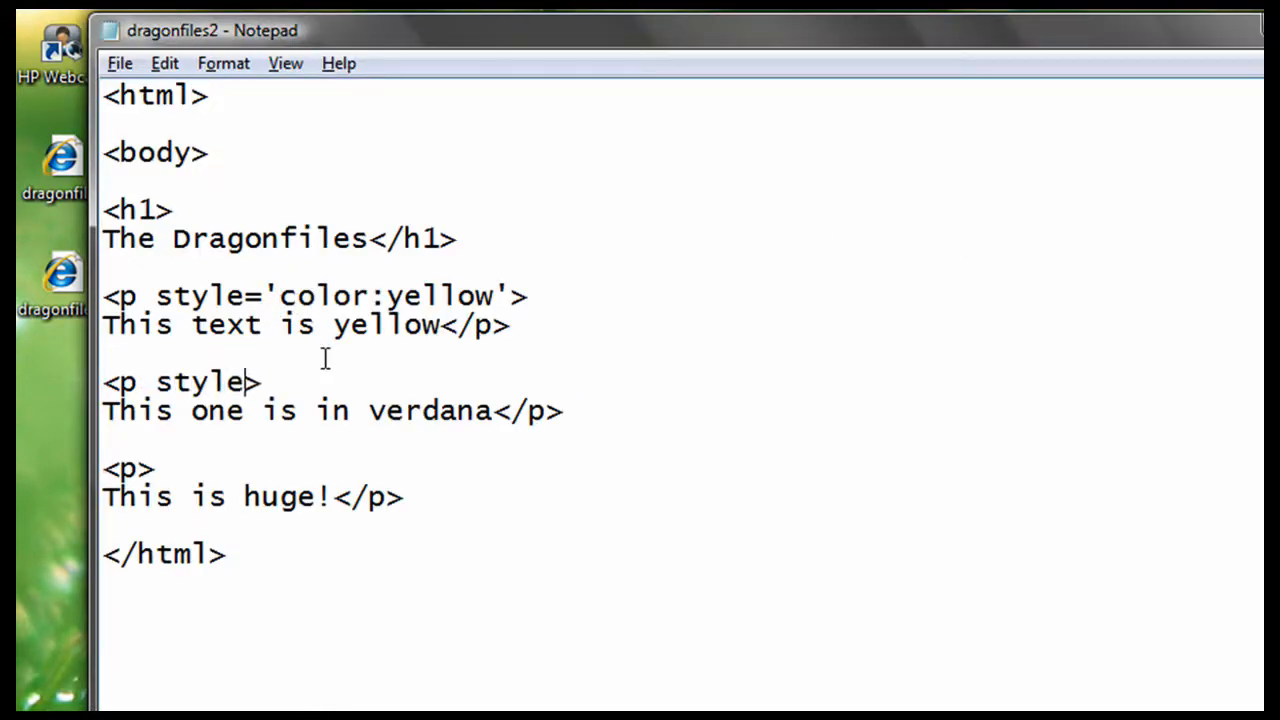
# Give the second paragraph an inline style of font-size:70px.
pyautogui.write('=')
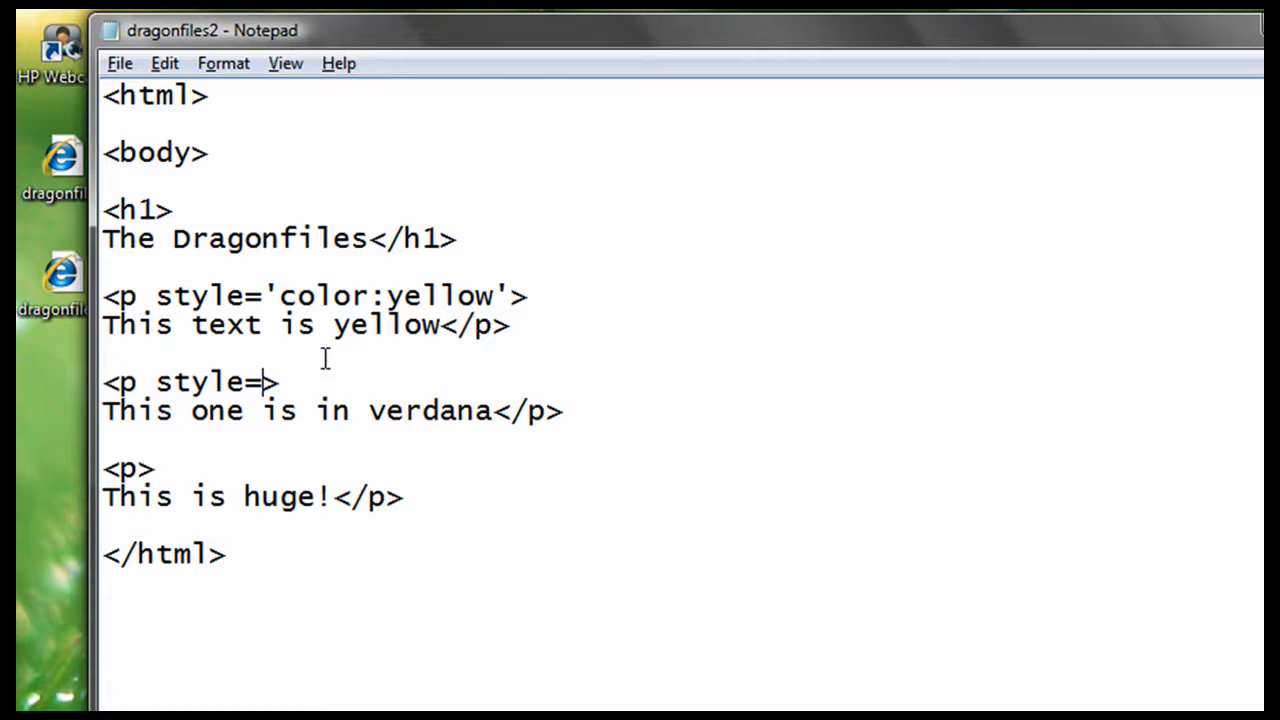
pyautogui.write("'font")
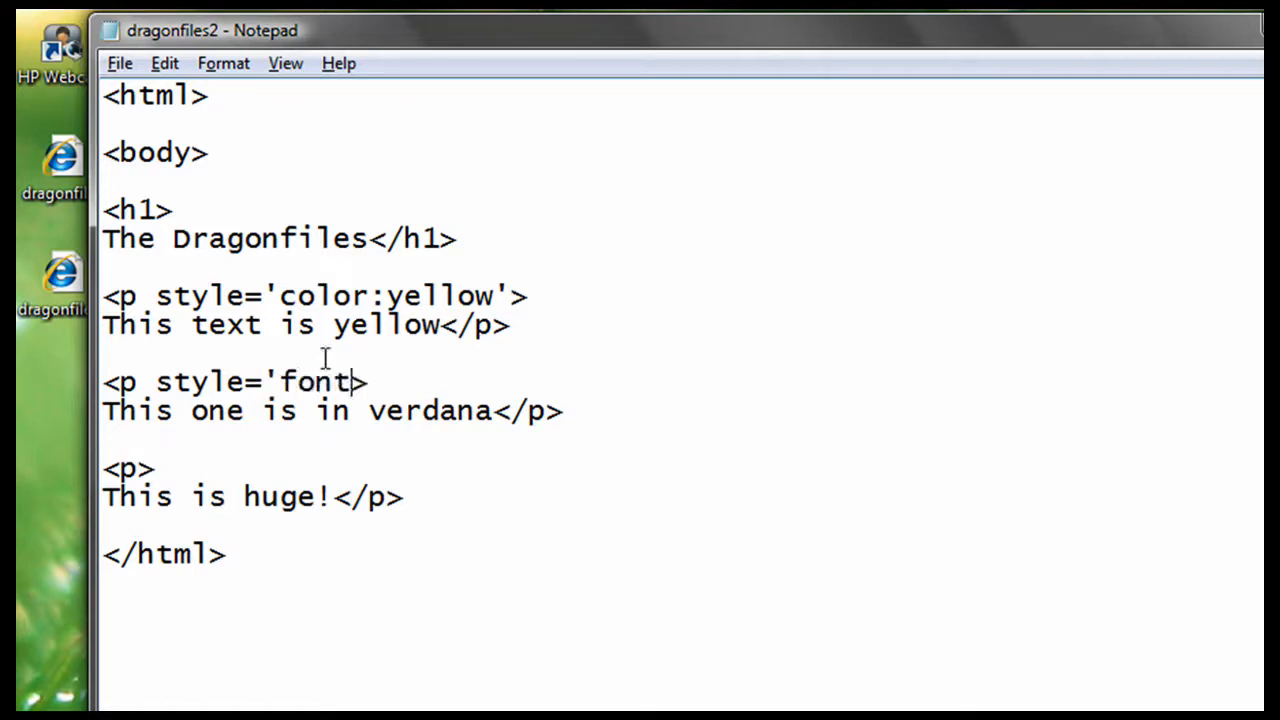
pyautogui.write('-size')
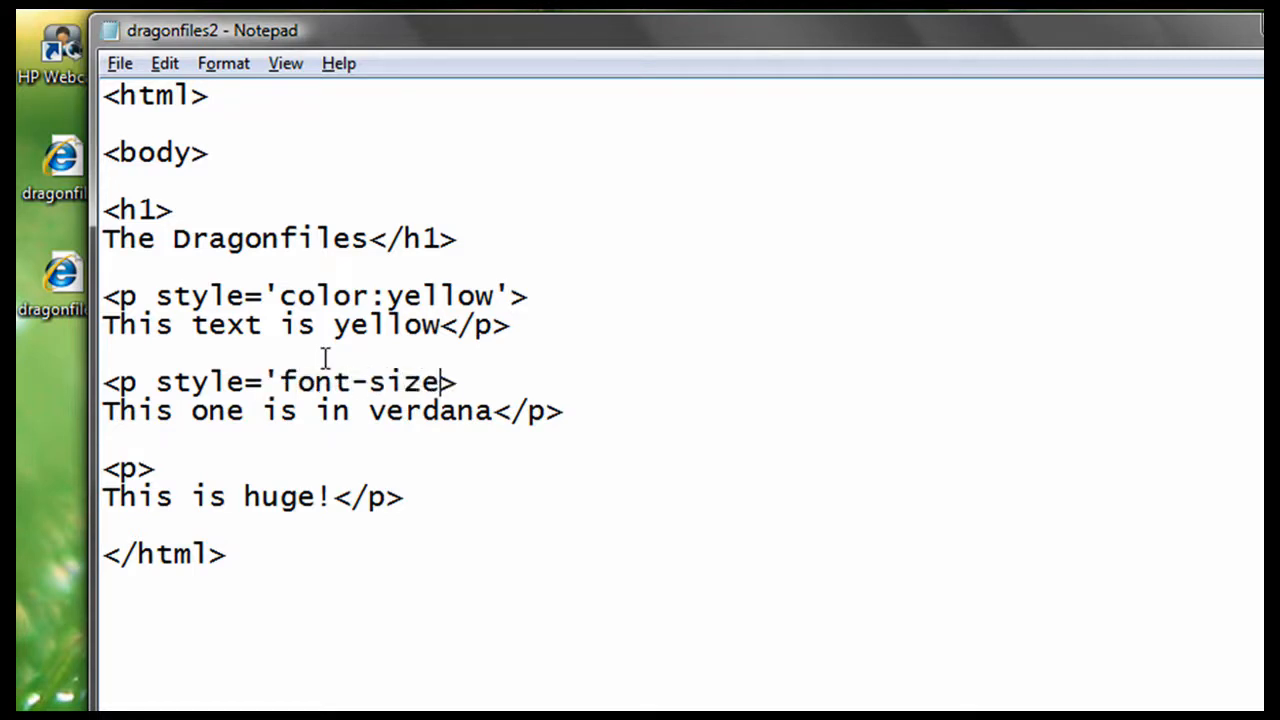
pyautogui.write(':')
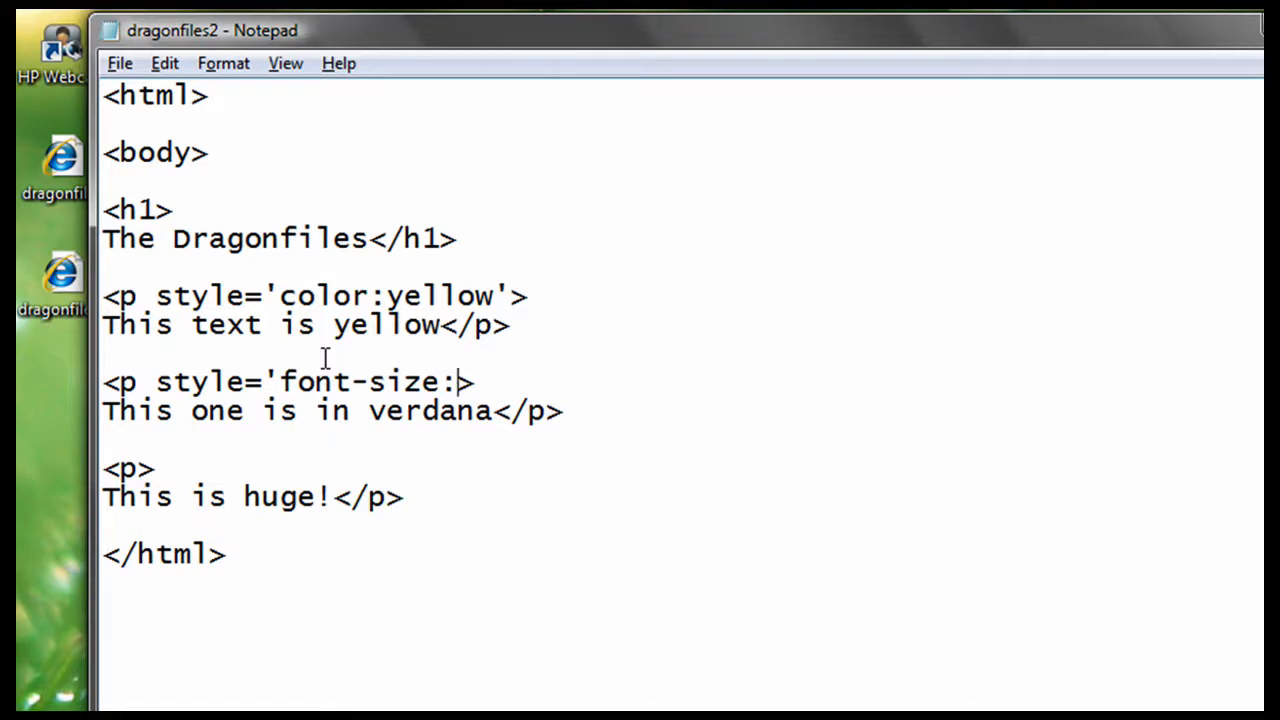
pyautogui.write('7')
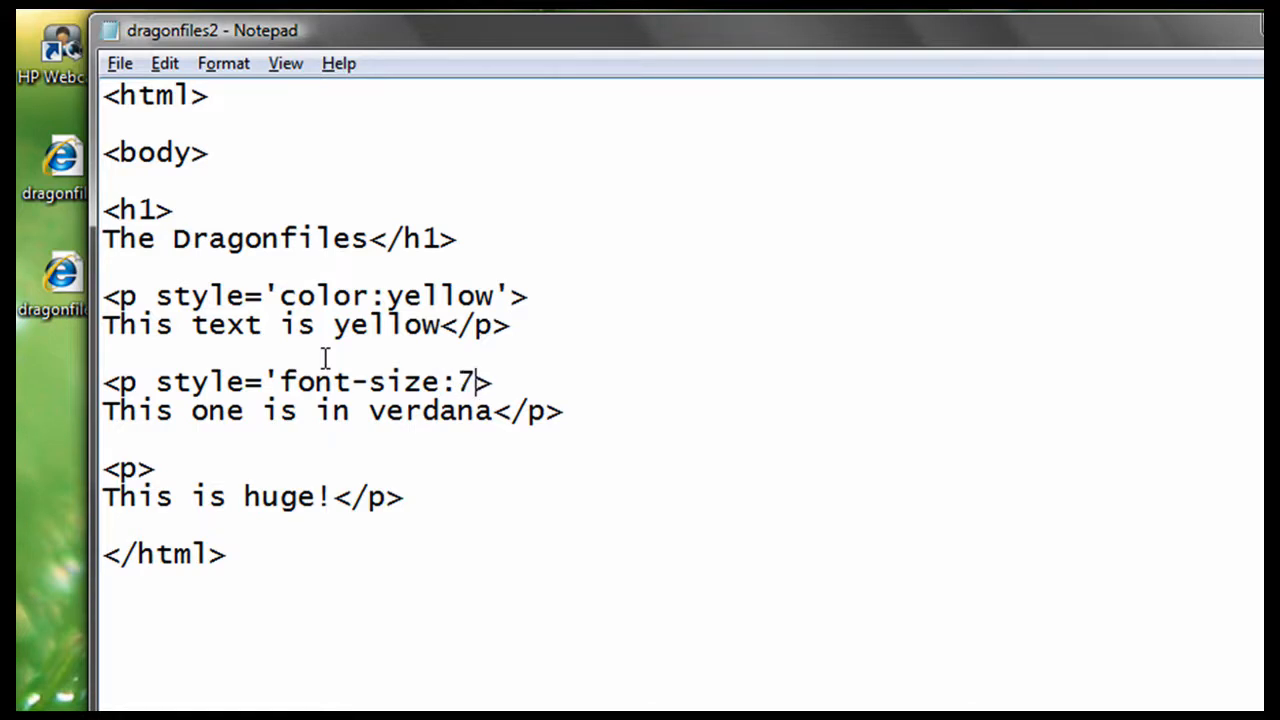
pyautogui.write('0px')
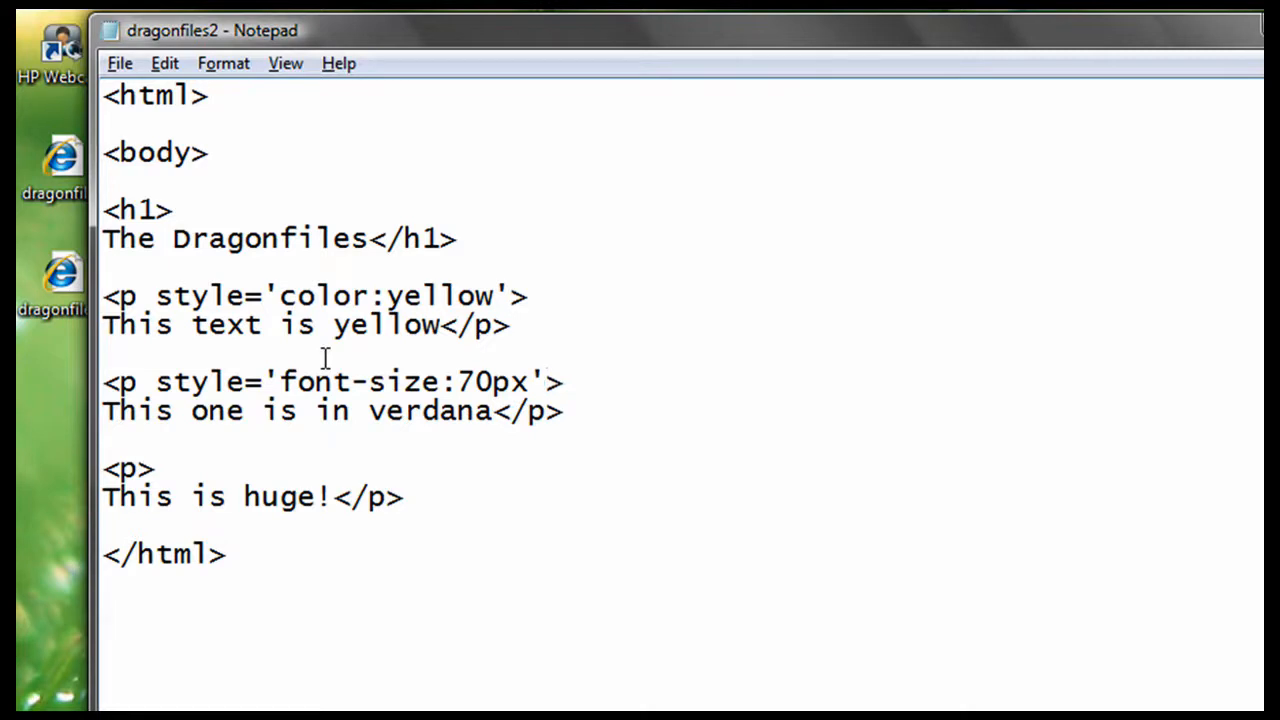
# Add style='font-family:verdana' to the third paragraph tag.
pyautogui.write("style='f")
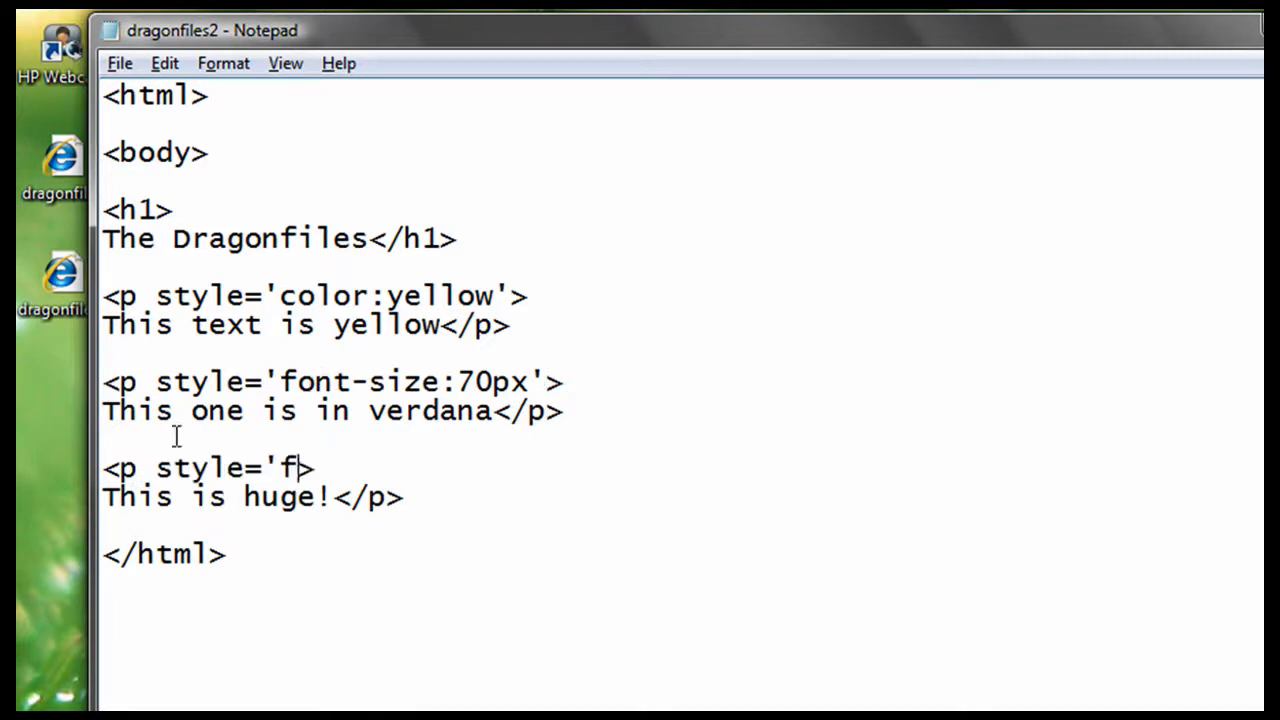
pyautogui.write('ont-fa')
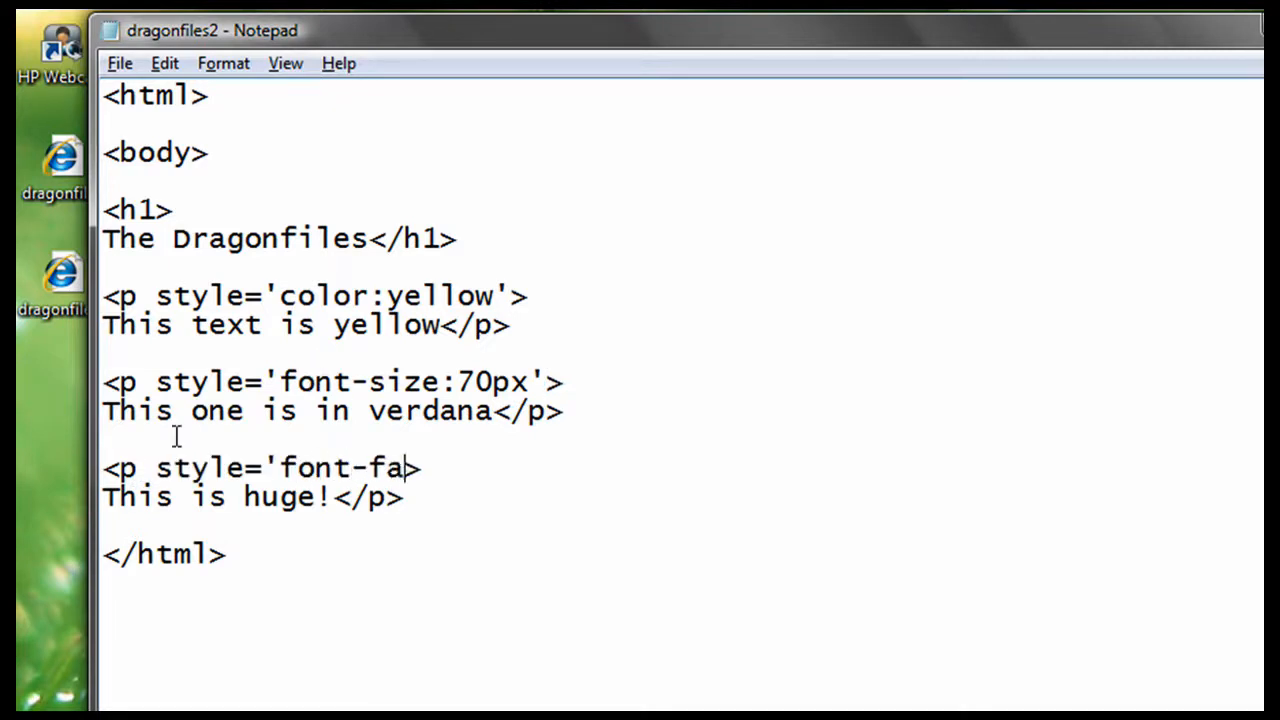
pyautogui.write('mily:')
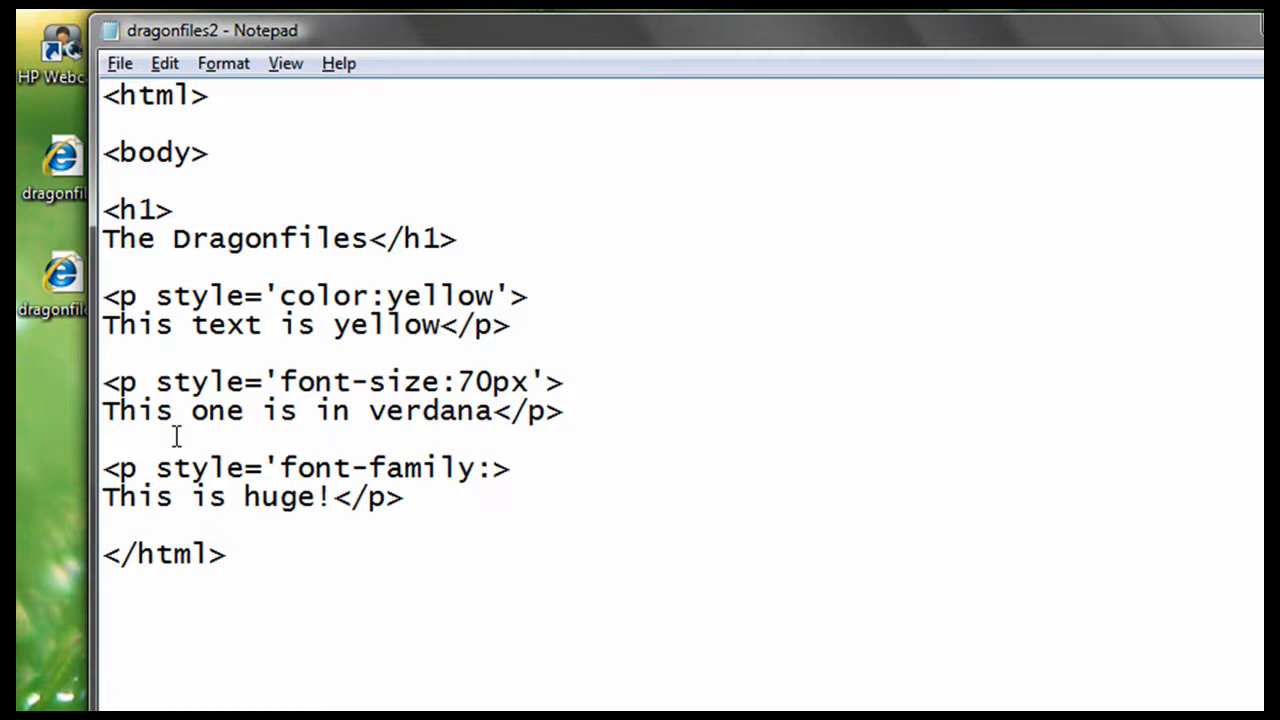
pyautogui.write('verdana')
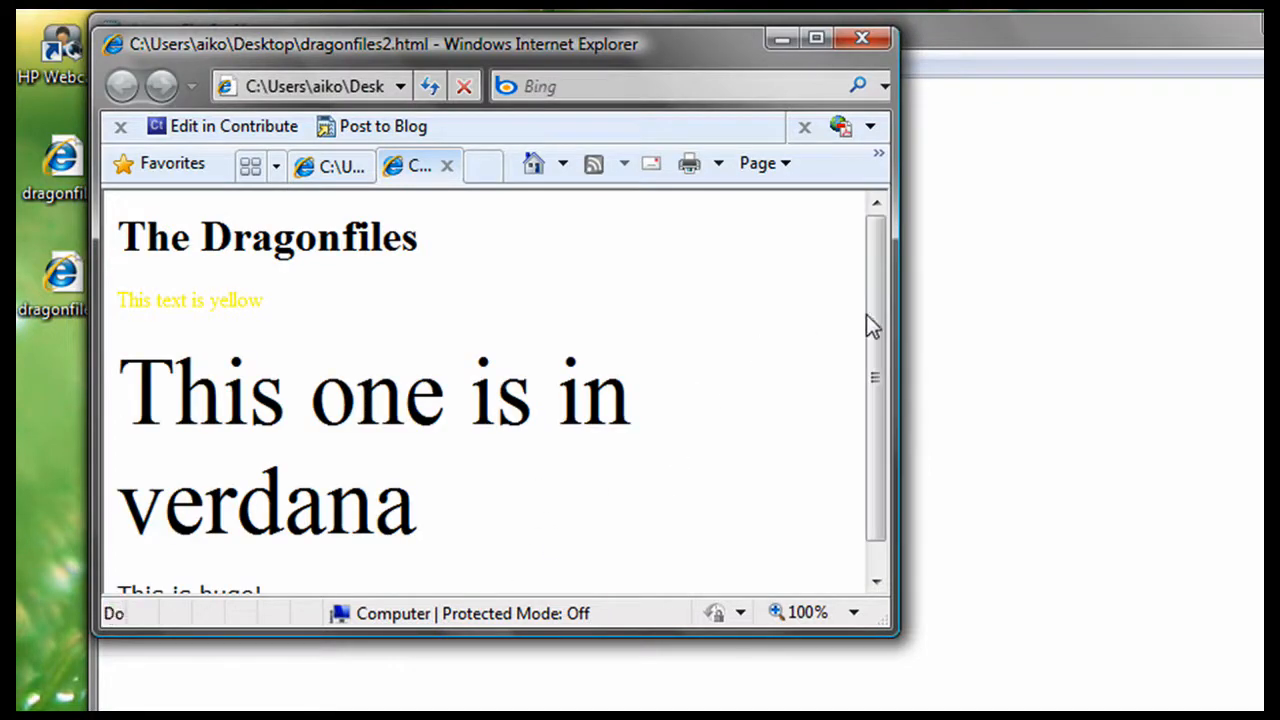
# Scroll down in Internet Explorer and select the enlarged verdana paragraph to inspect it.
pyautogui.scroll(-3)
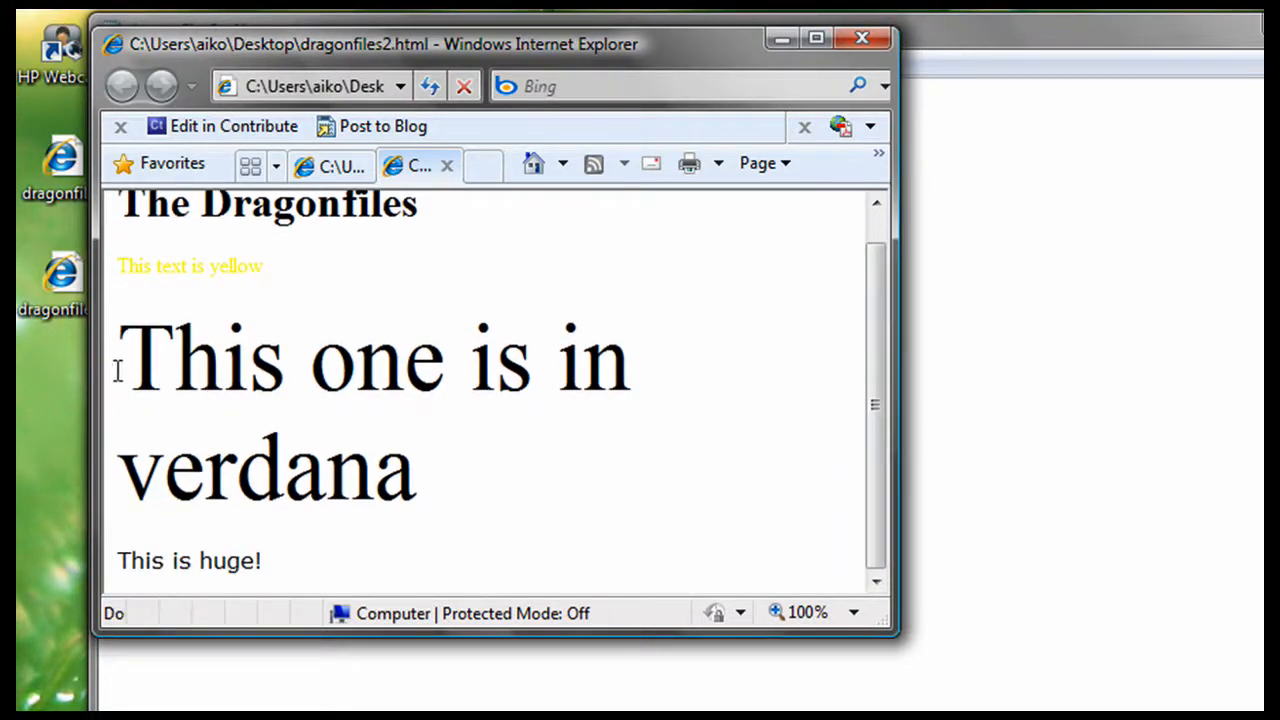
pyautogui.doubleClick(145, 360)
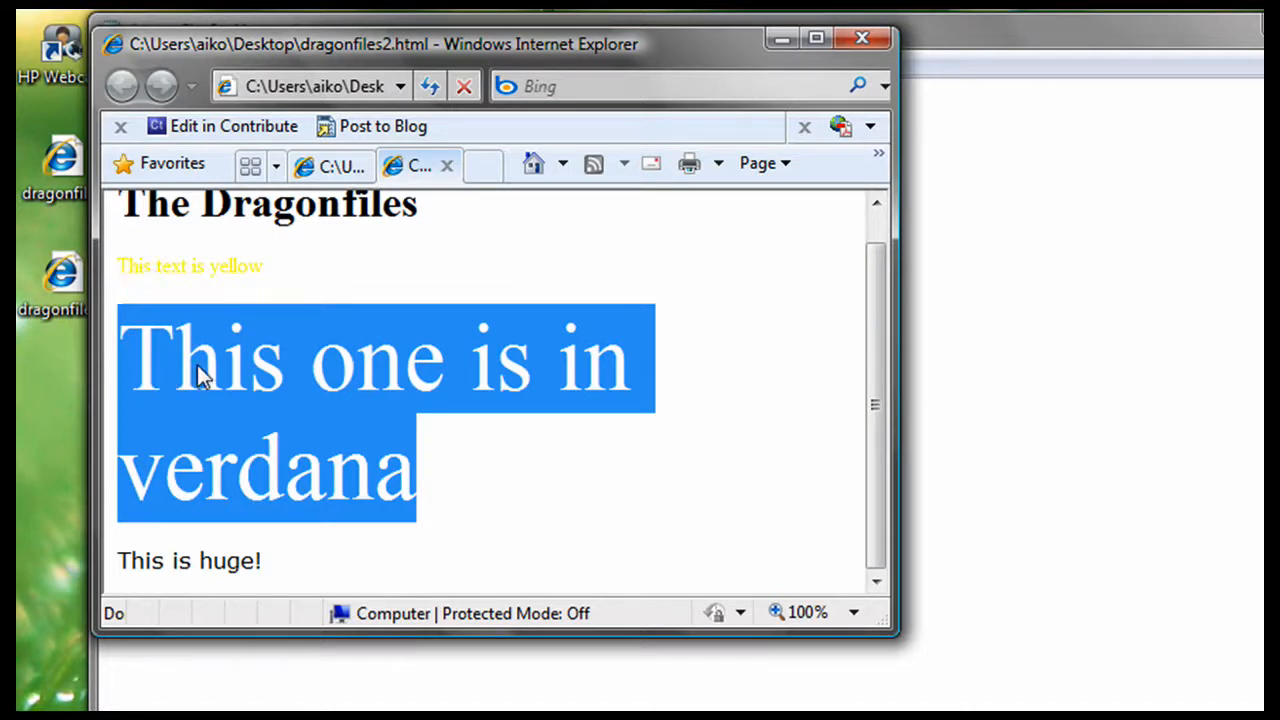
pyautogui.click(265, 570)
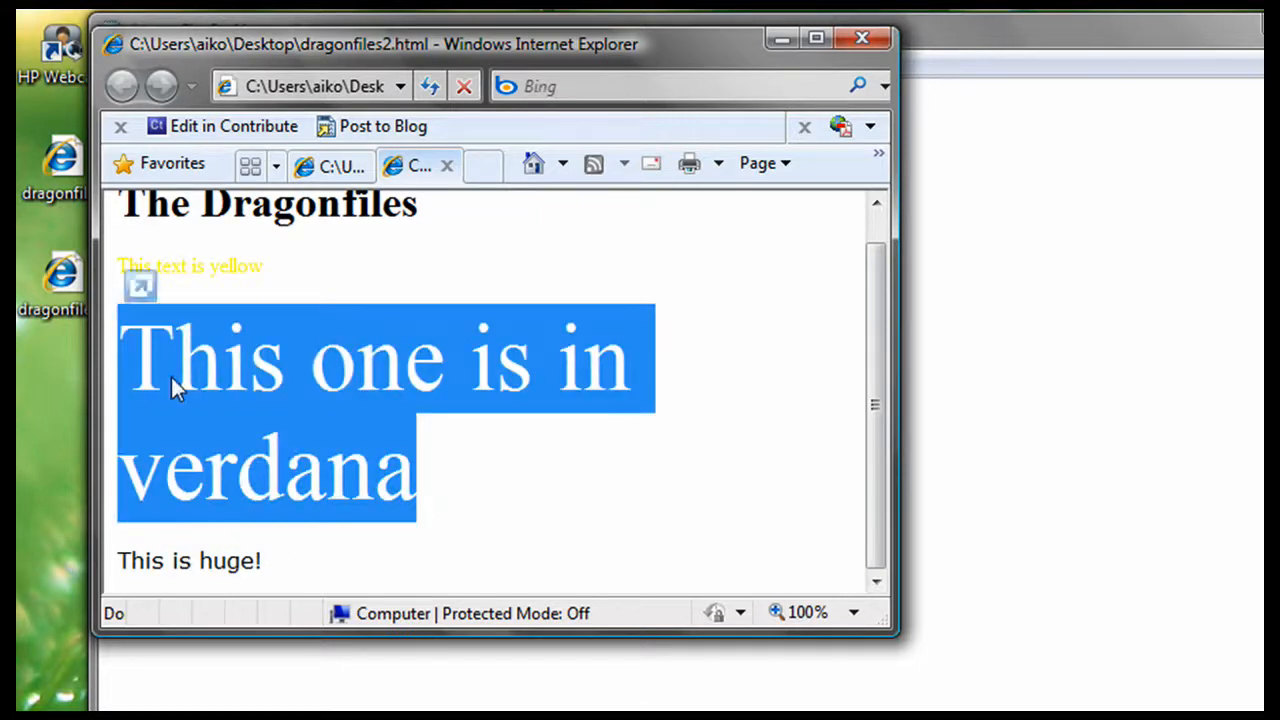
pyautogui.moveTo(192, 385)
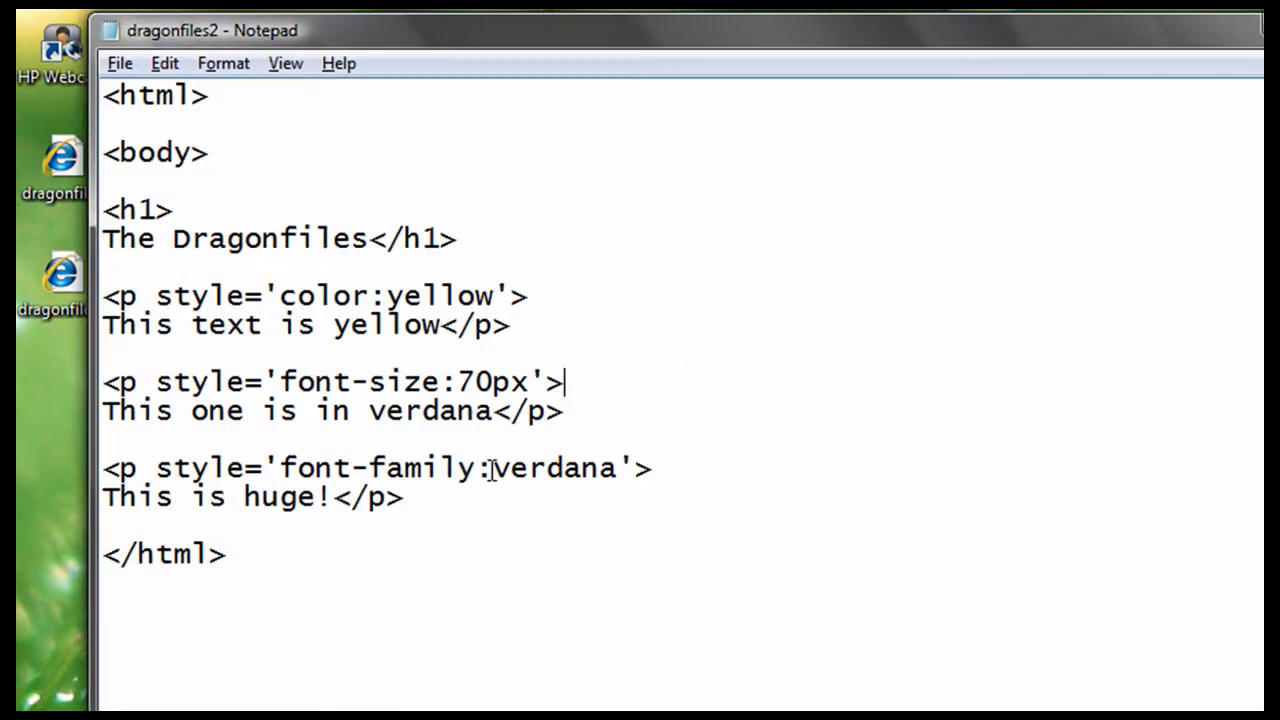
# Append ;color:yellow;font-size:30px to the verdana style, then highlight each declaration.
pyautogui.doubleClick(555, 468)
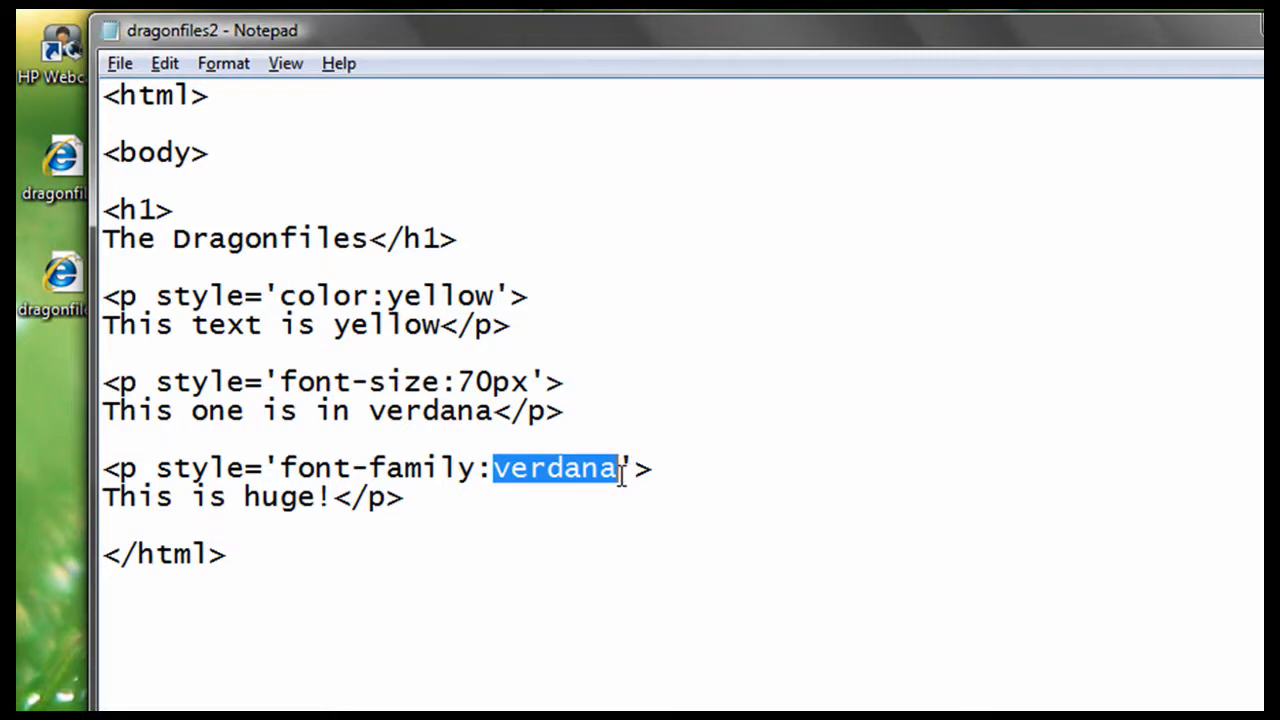
pyautogui.moveTo(280, 430)
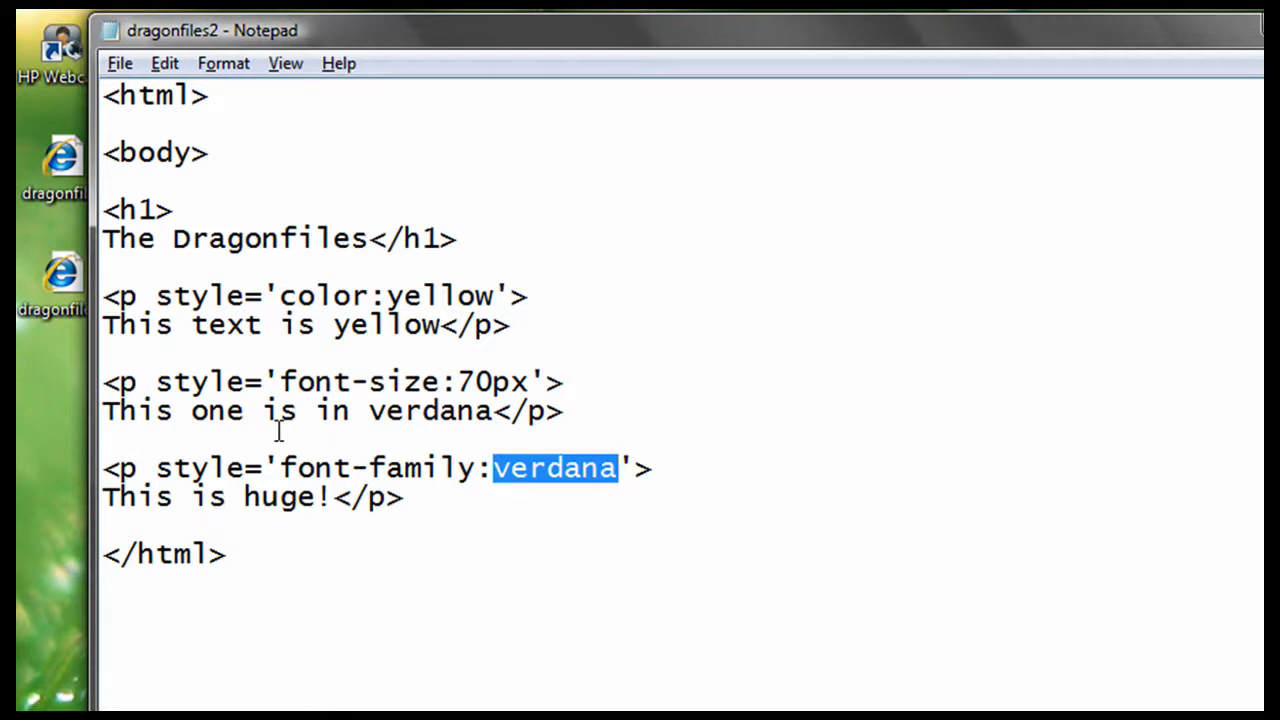
pyautogui.moveTo(414, 310)
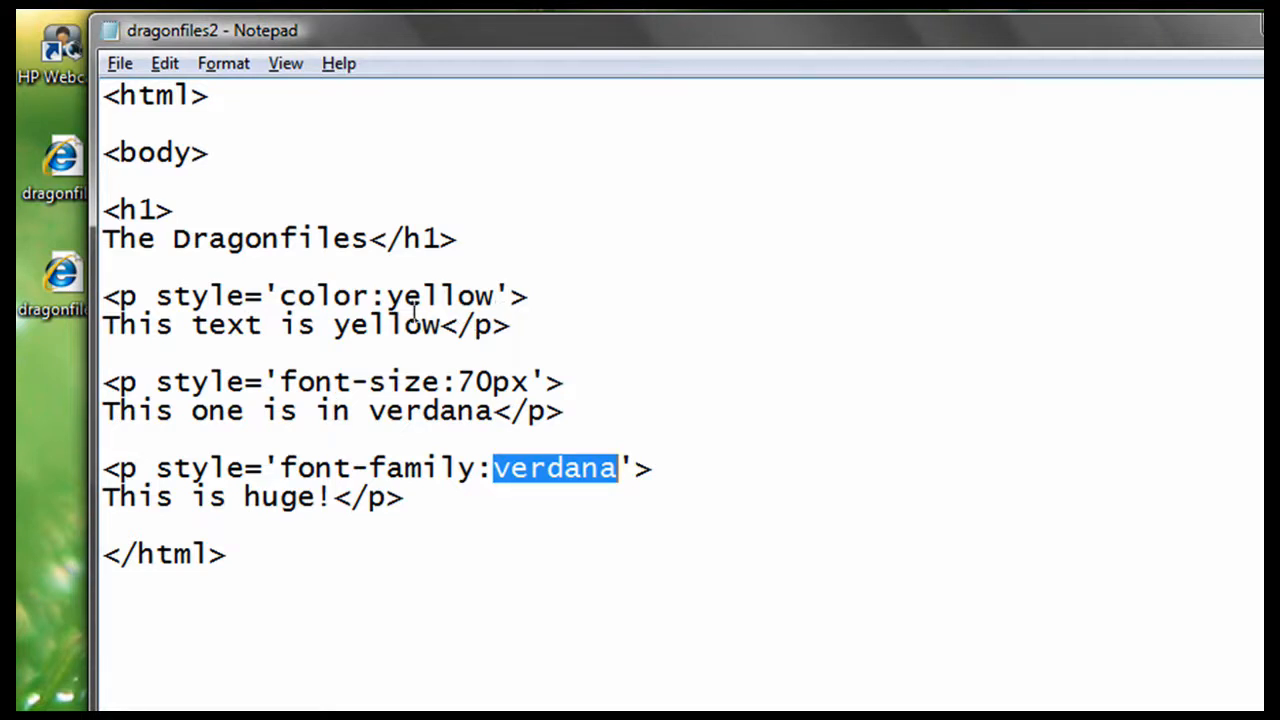
pyautogui.write(';color:yellow;font-size:30px')
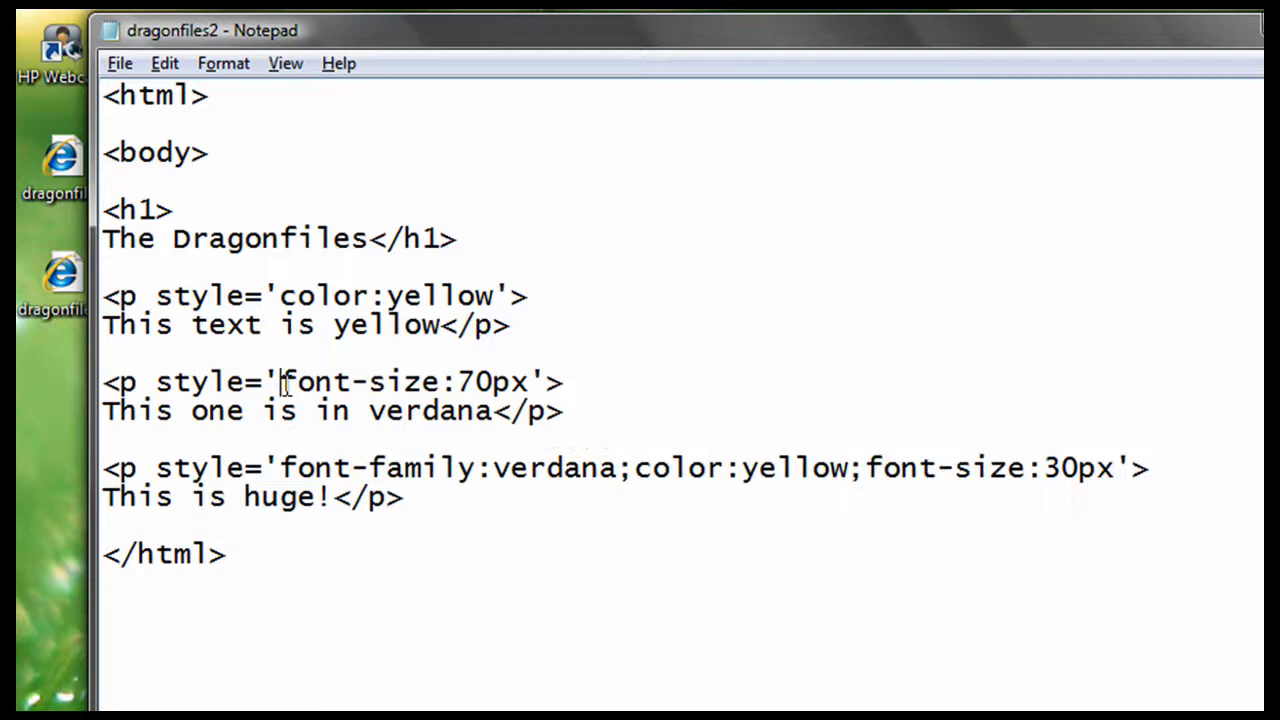
pyautogui.moveTo(278, 381); pyautogui.dragTo(532, 381)
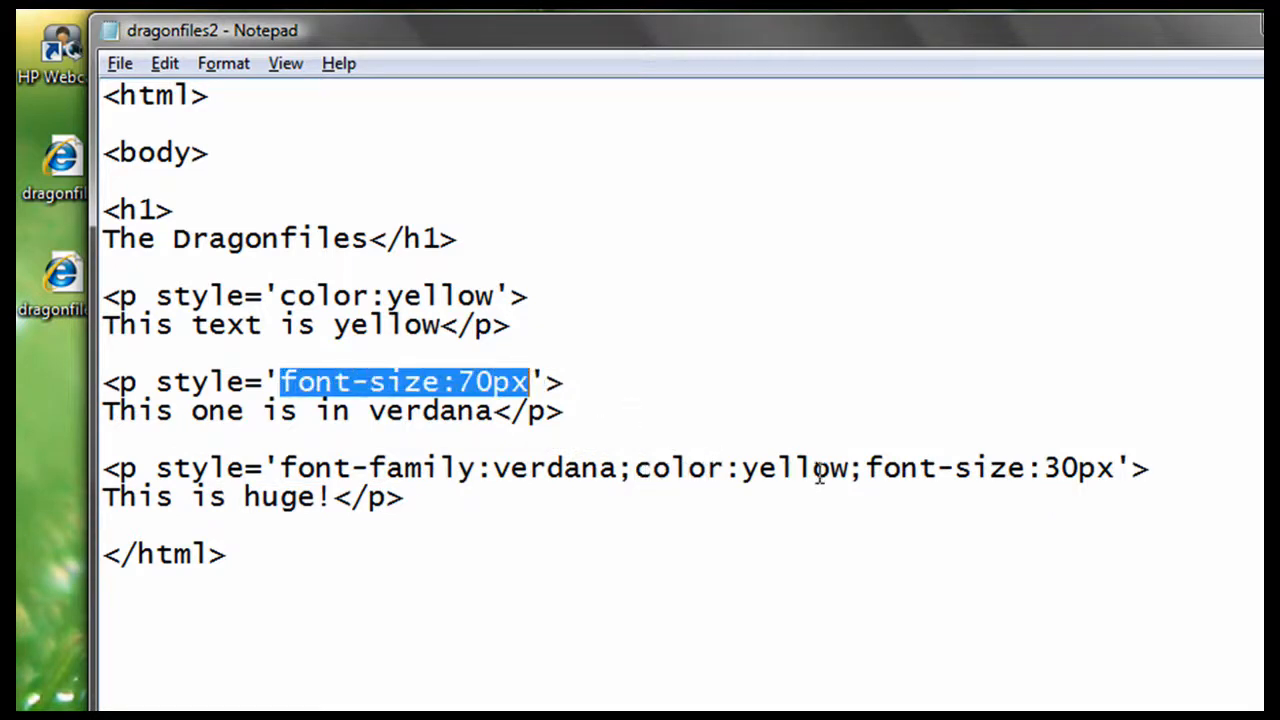
pyautogui.click(628, 468)
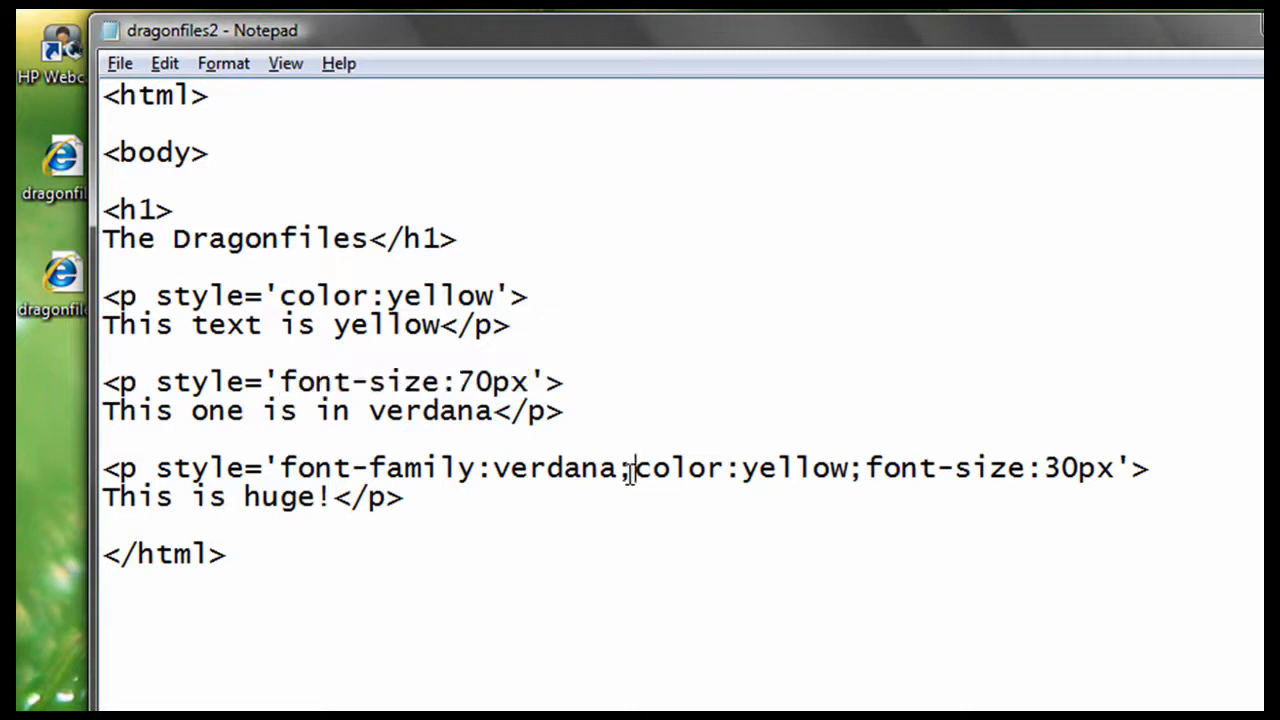
pyautogui.doubleClick(625, 467)
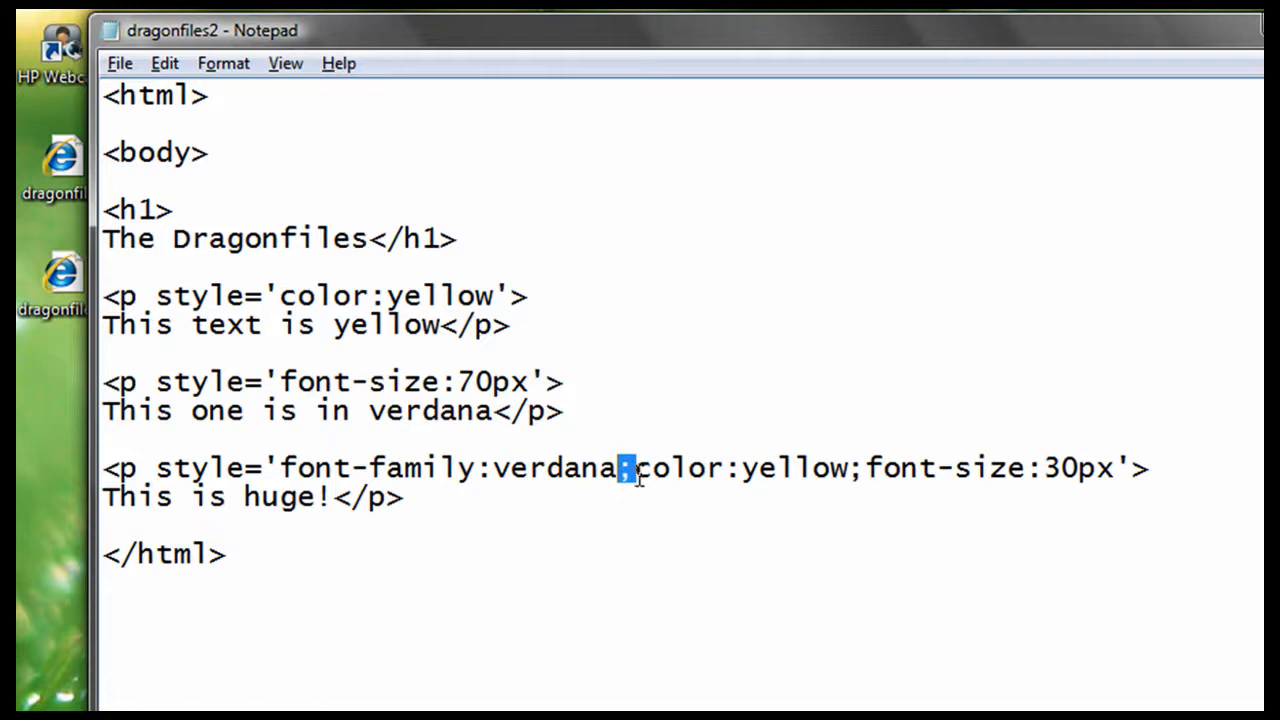
pyautogui.moveTo(635, 467); pyautogui.dragTo(845, 467)
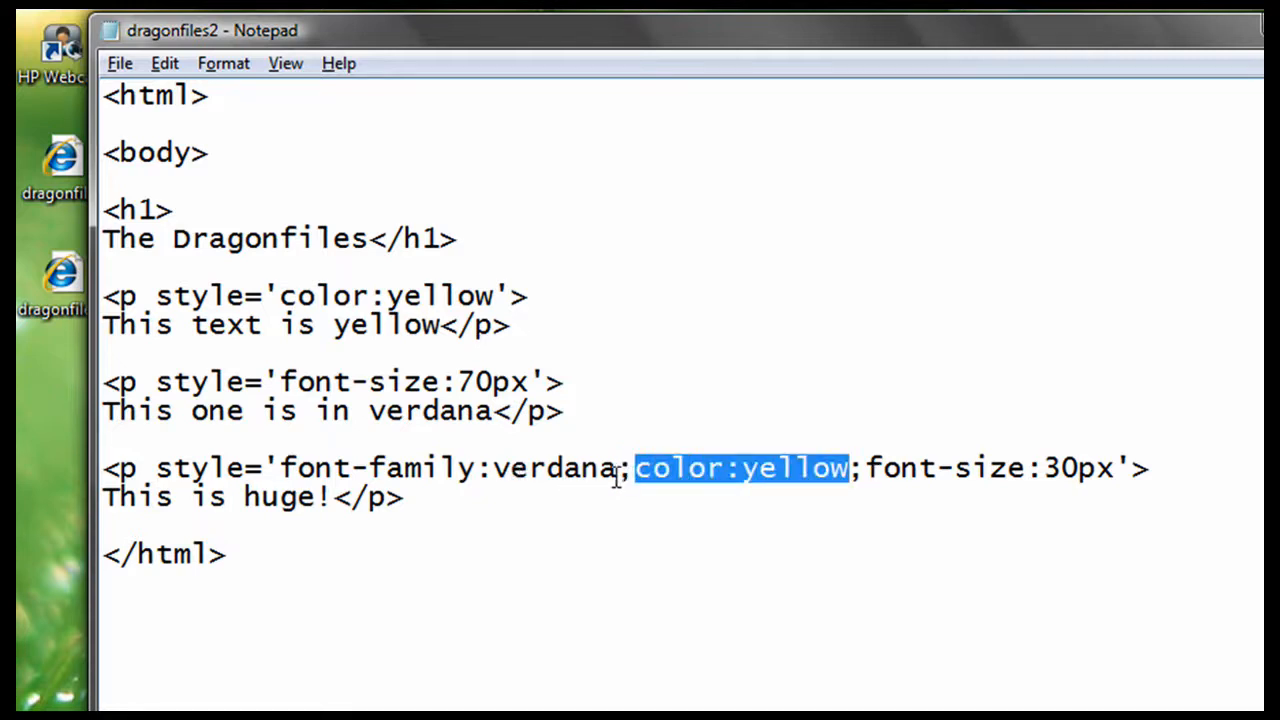
pyautogui.click(627, 467)
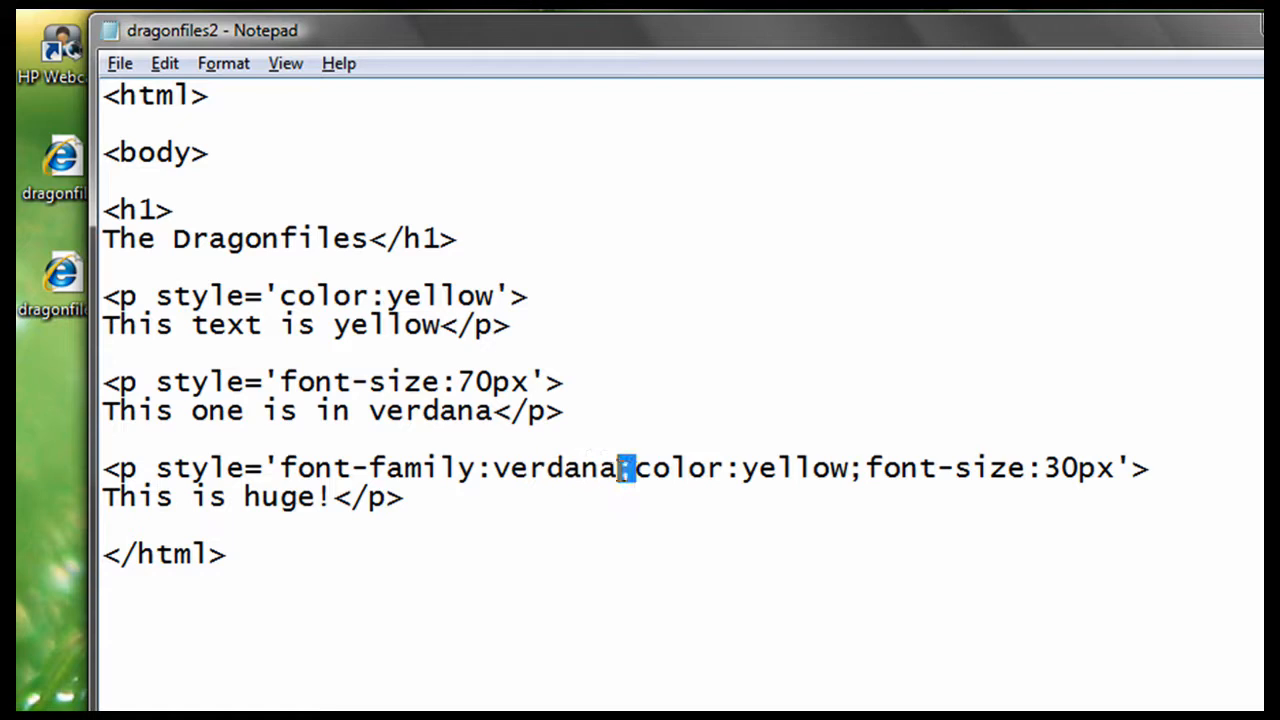
pyautogui.moveTo(635, 467); pyautogui.dragTo(845, 467)
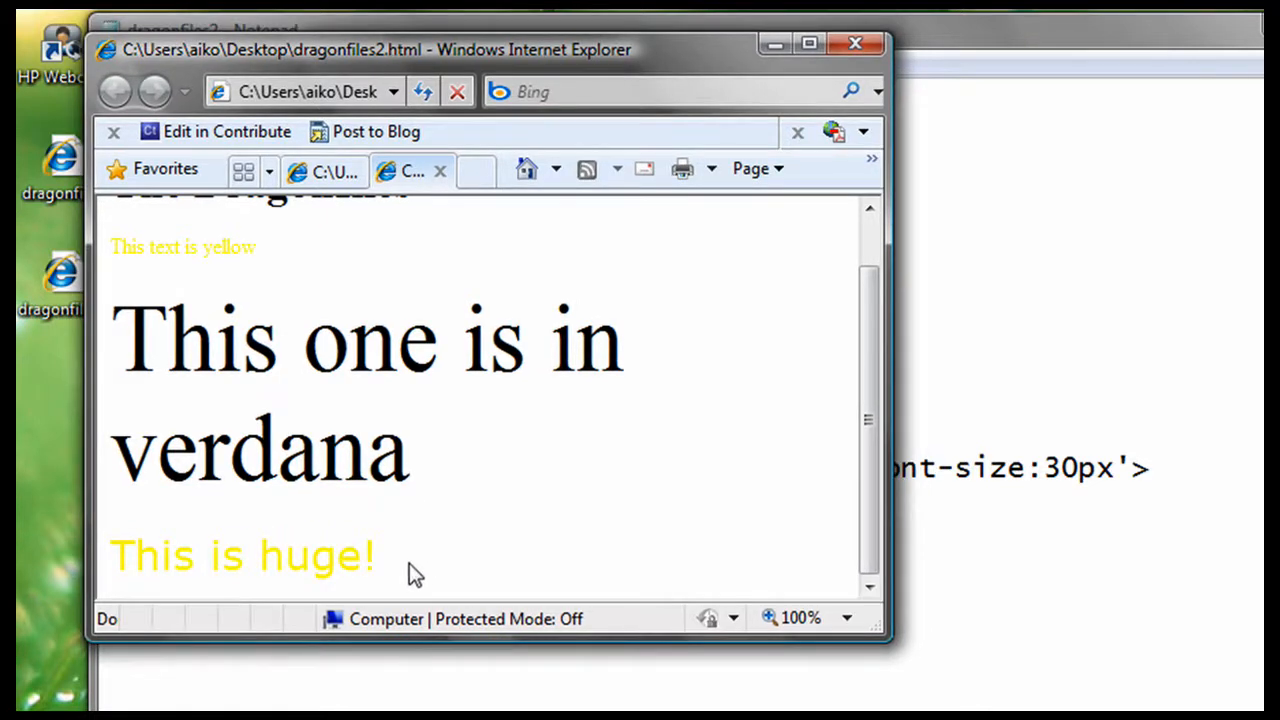
pyautogui.moveTo(447, 581)
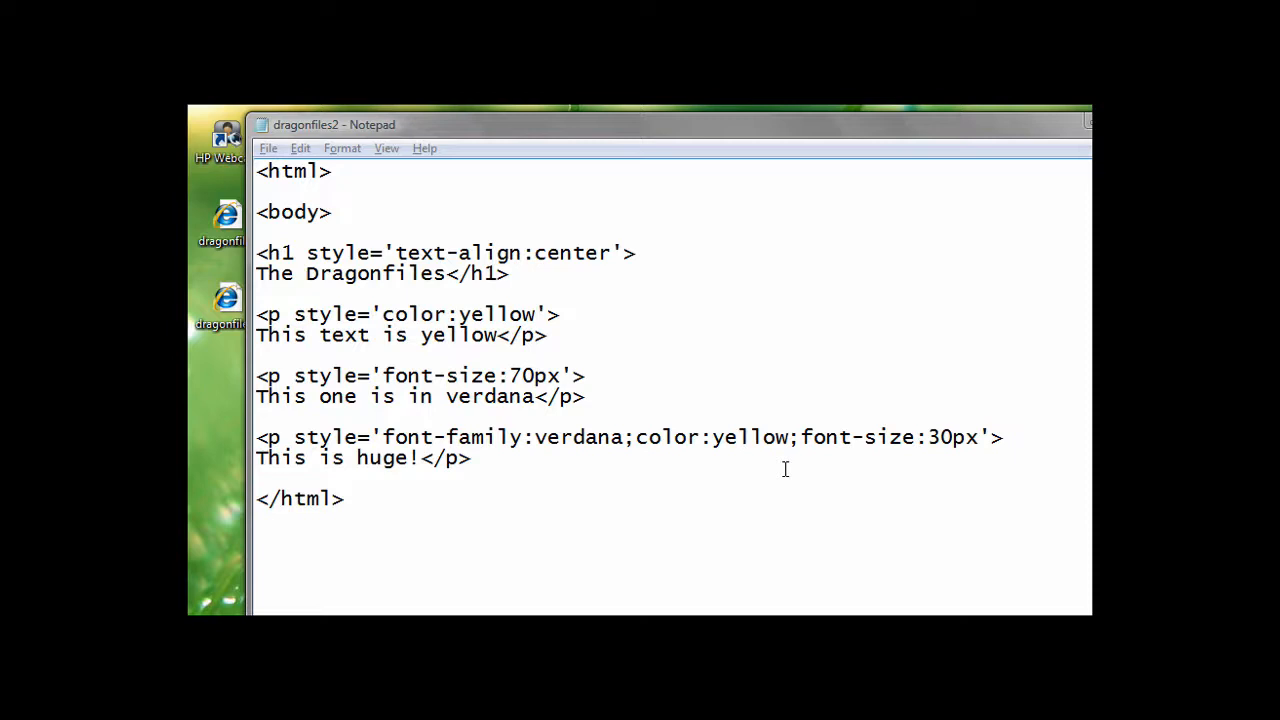
pyautogui.moveTo(347, 222)
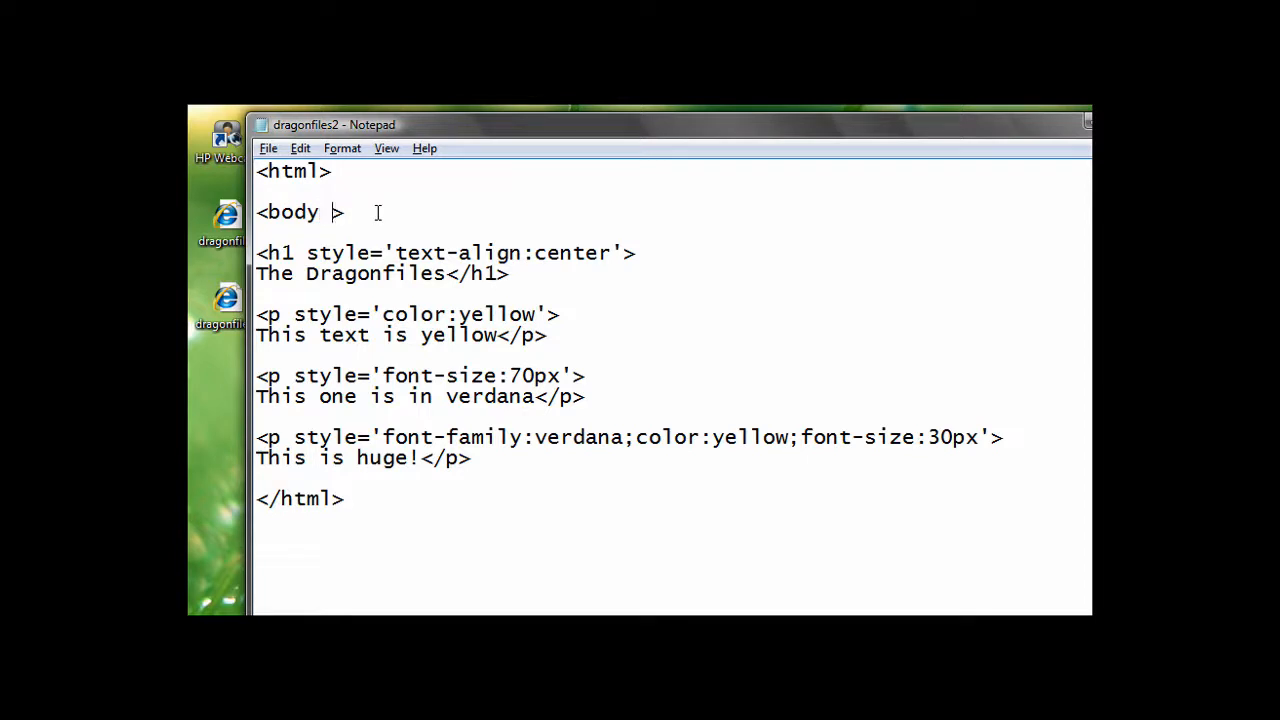
# Add style='background-color:green' to the body tag.
pyautogui.write('styl')
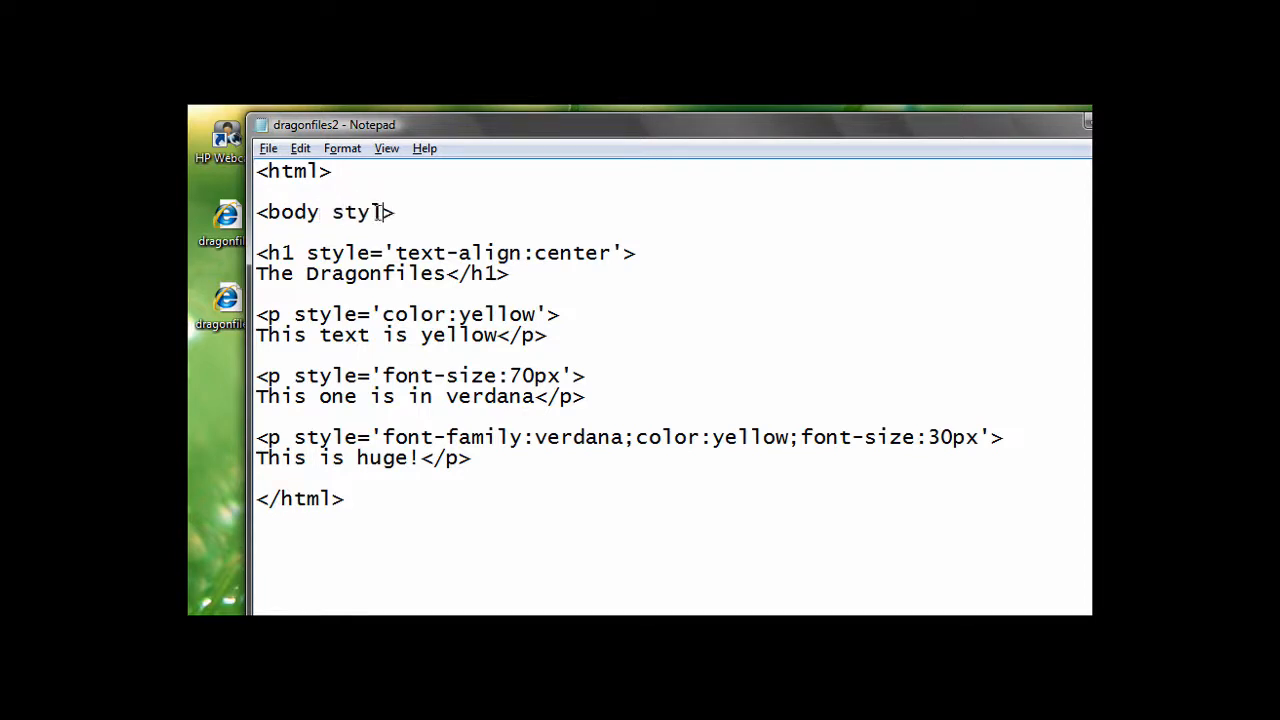
pyautogui.write('e=')
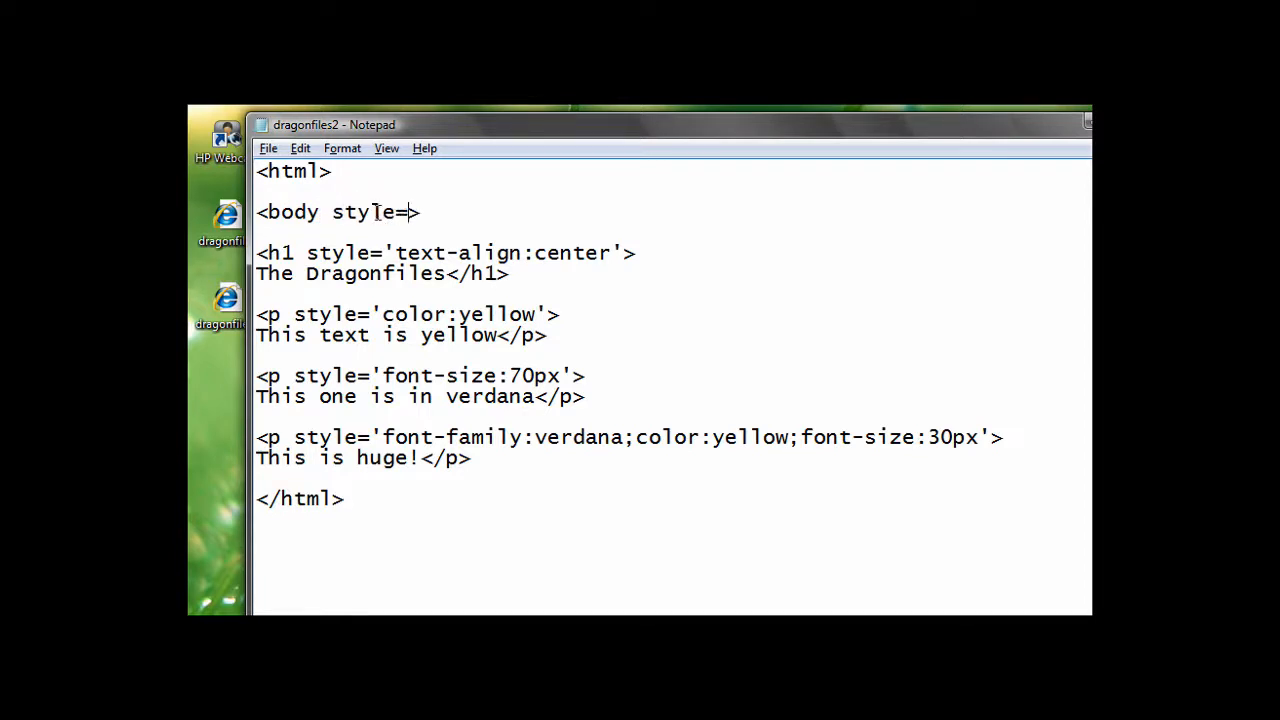
pyautogui.write("'")
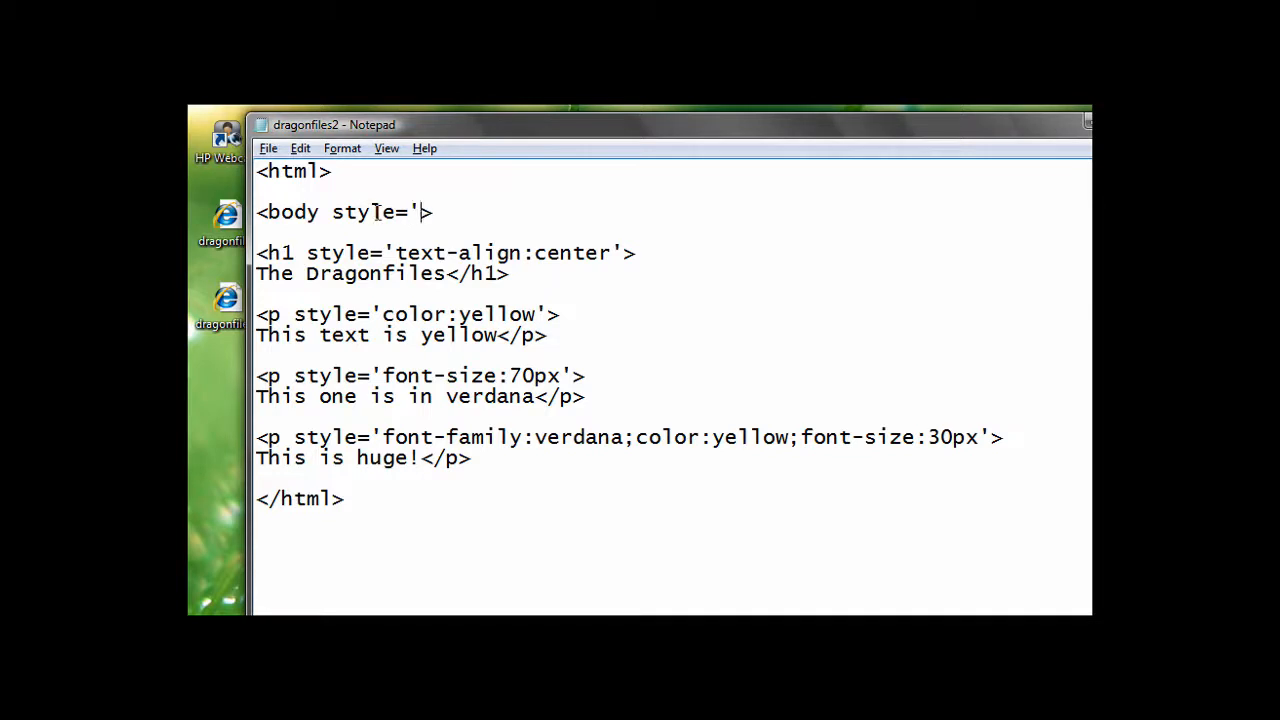
pyautogui.write('backgrou')
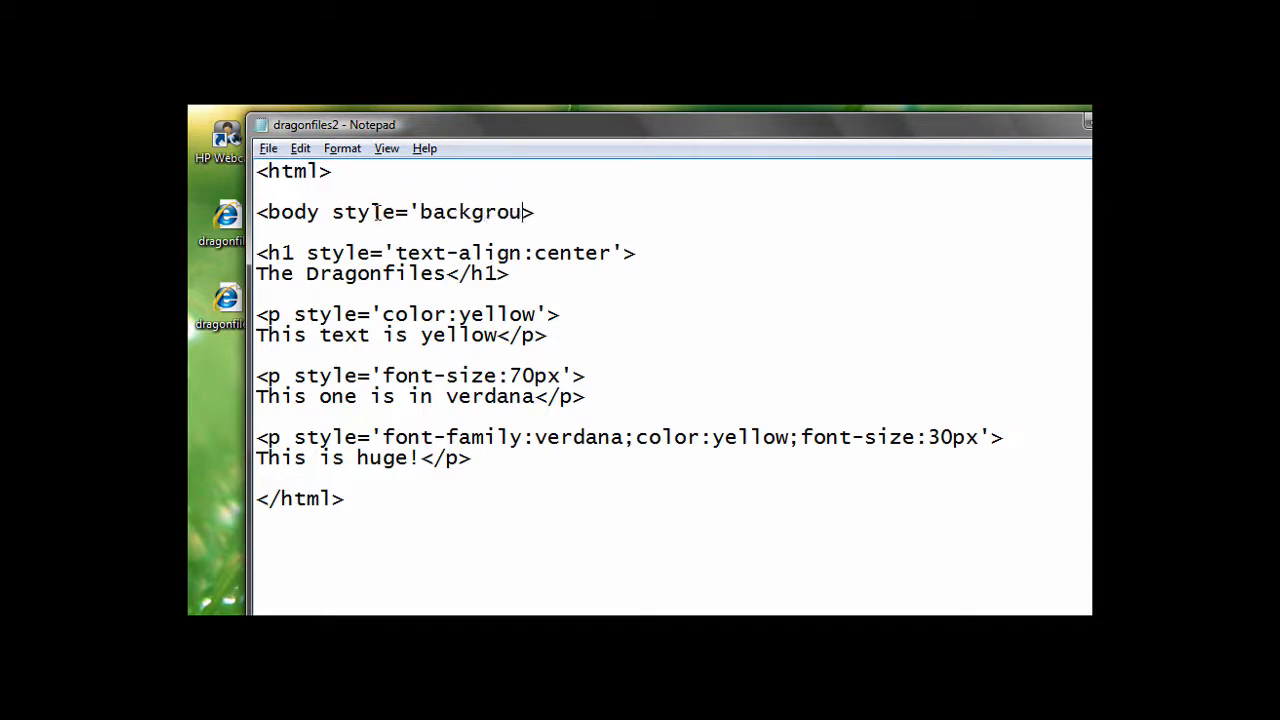
pyautogui.write('nd->')
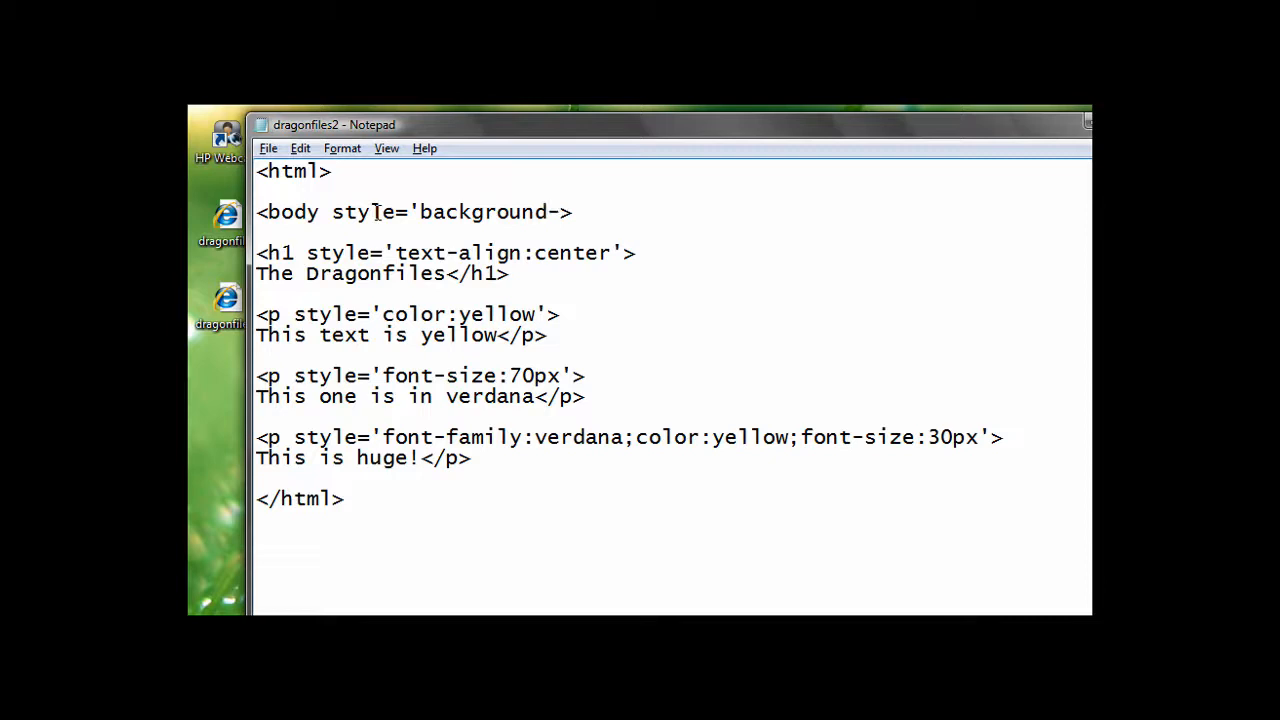
pyautogui.write('color')
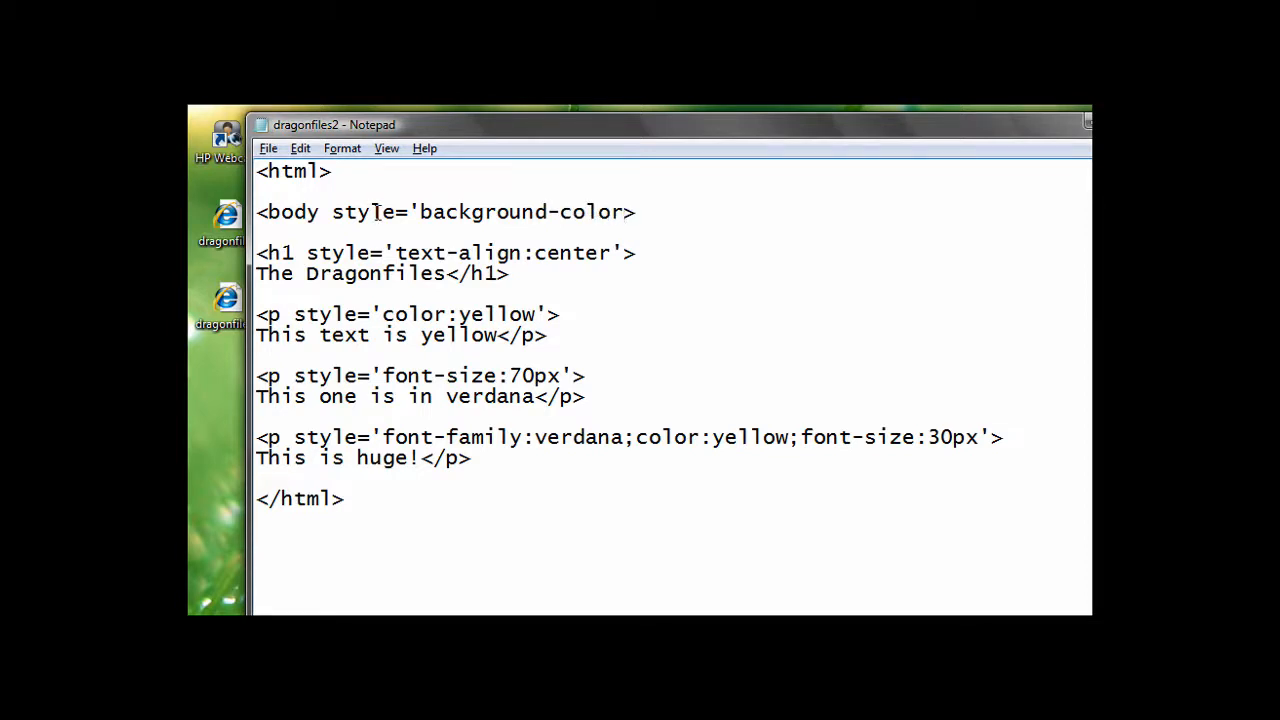
pyautogui.write(':')
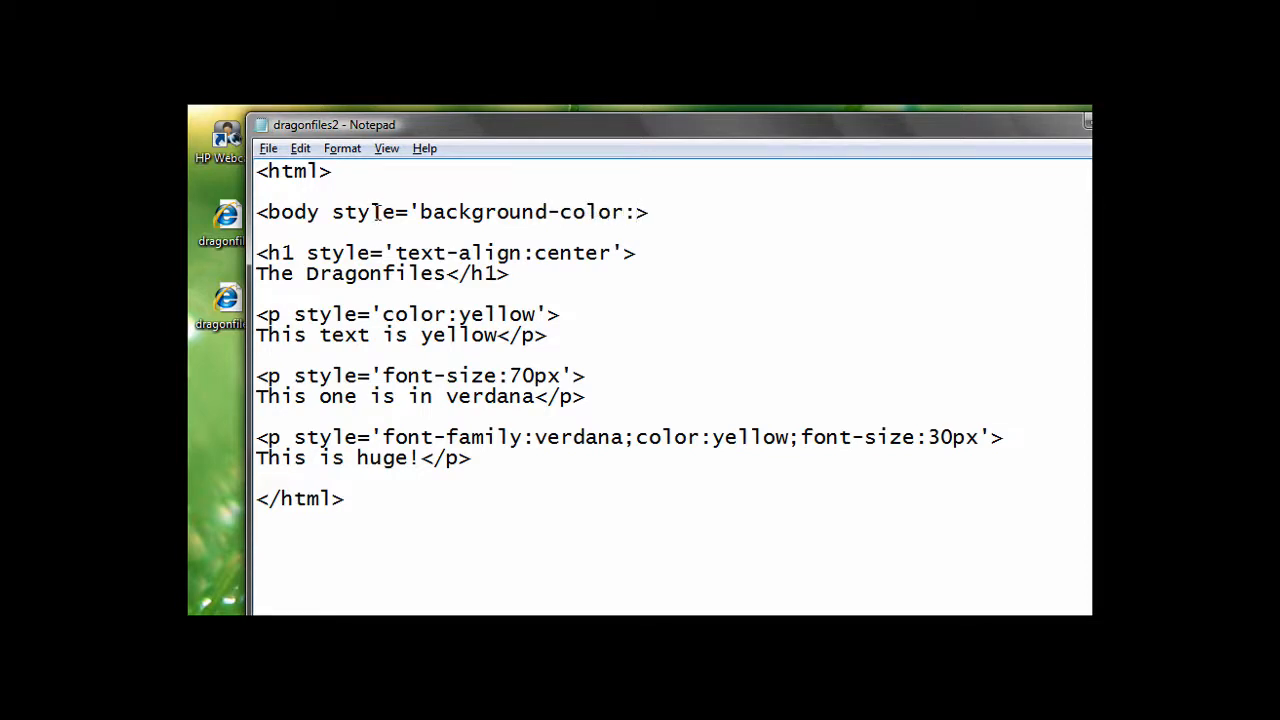
pyautogui.write('g')
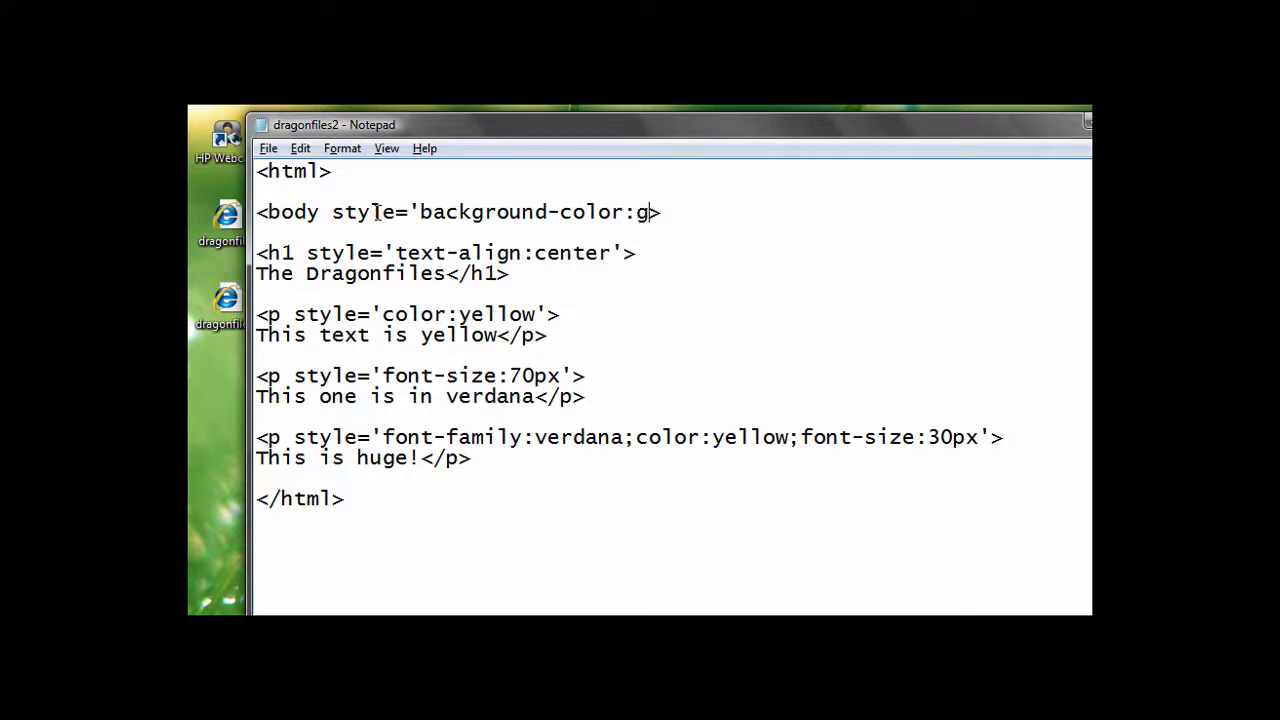
pyautogui.write('reen')
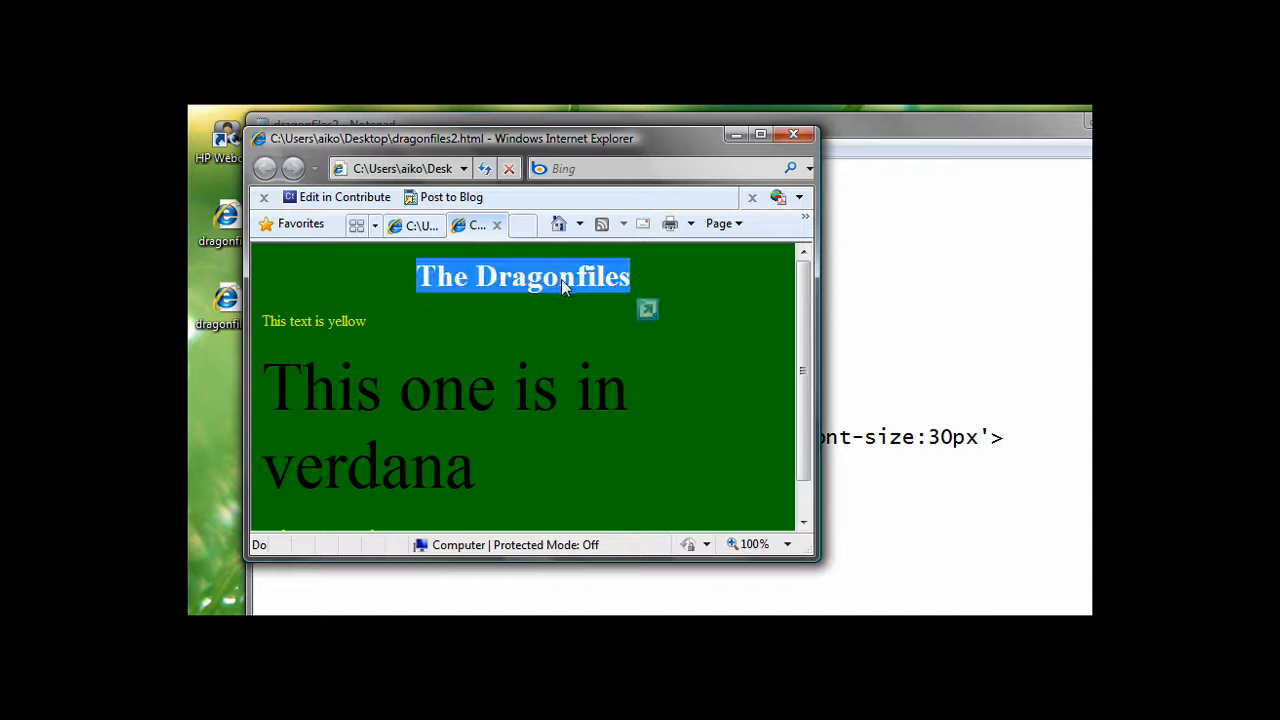
pyautogui.moveTo(557, 283)
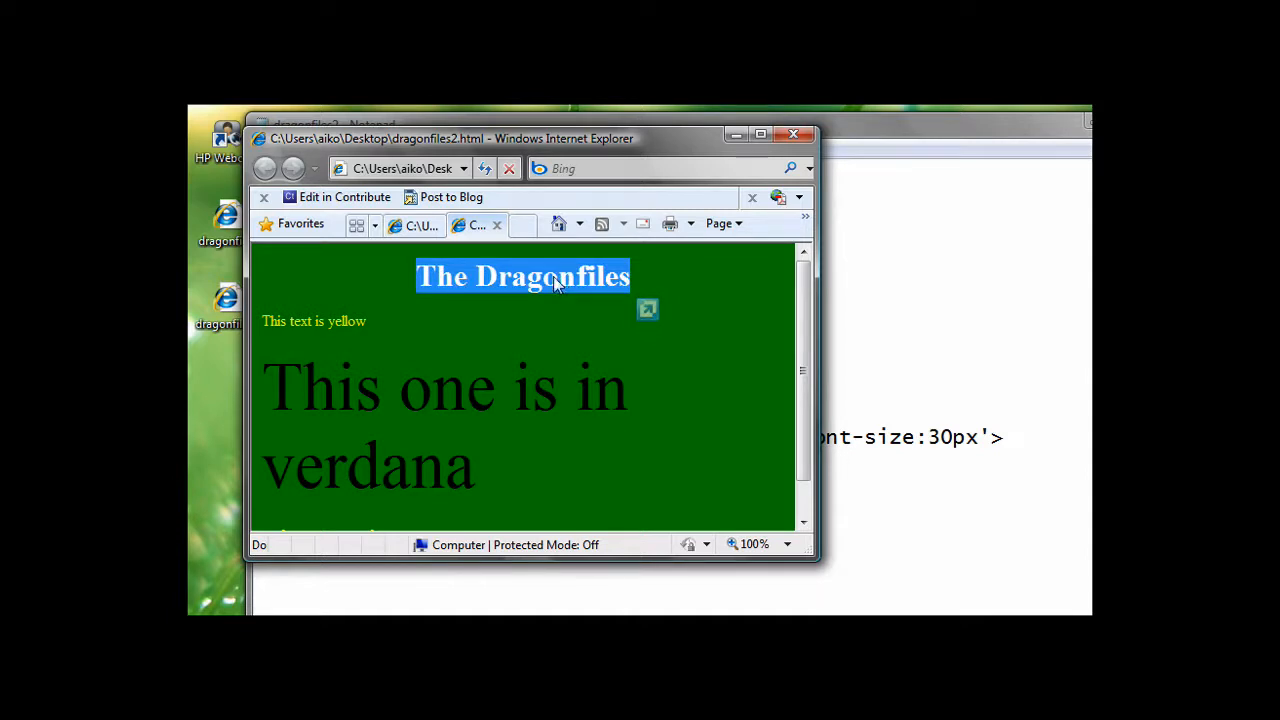